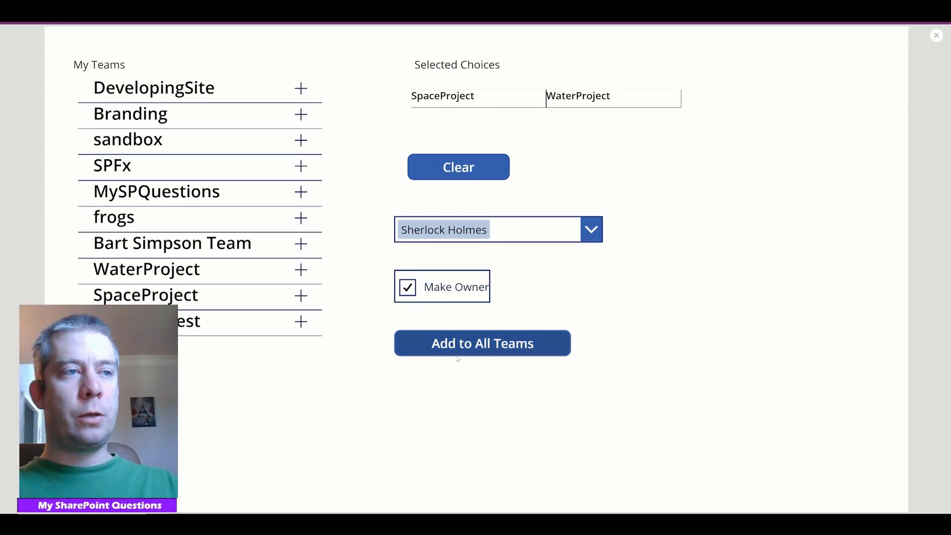
Step: Add the chosen user to all selected teams, then check the WaterProject and sandbox member lists in Teams
{"action": "left_click", "coordinate": [481, 343]}
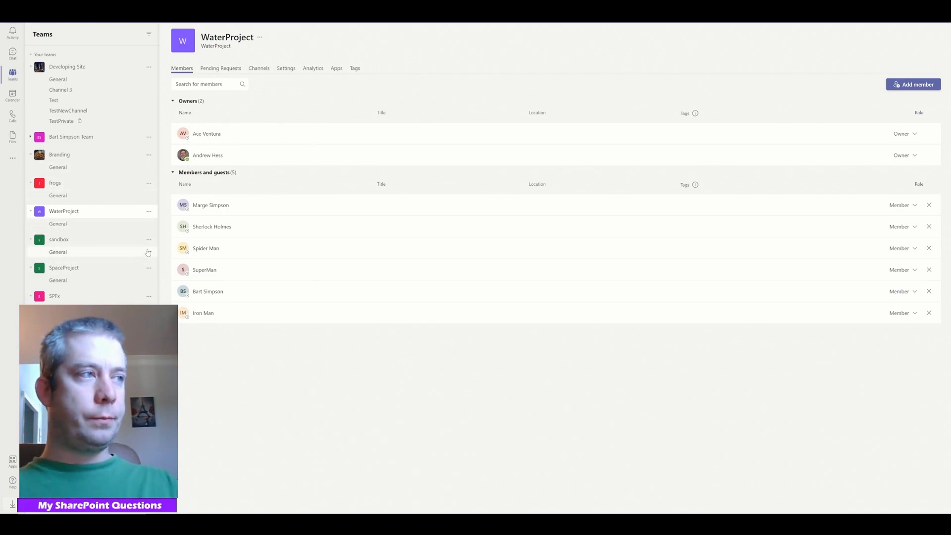
{"action": "left_click", "coordinate": [58, 239]}
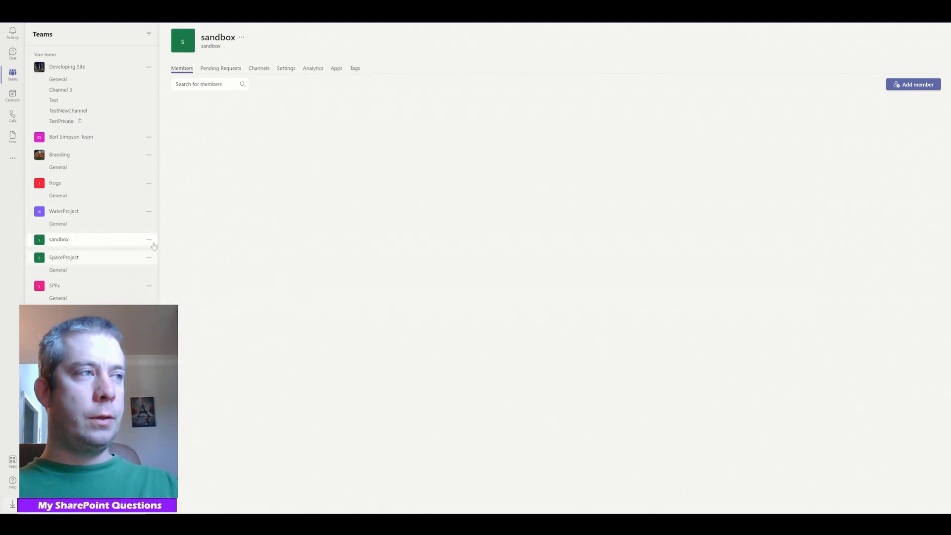
{"action": "left_click", "coordinate": [64, 211]}
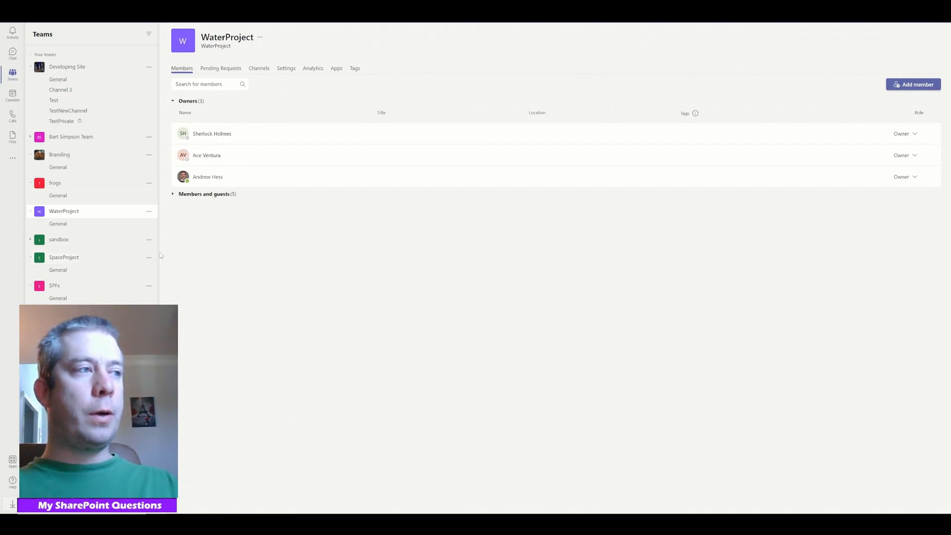
{"action": "left_click", "coordinate": [63, 256]}
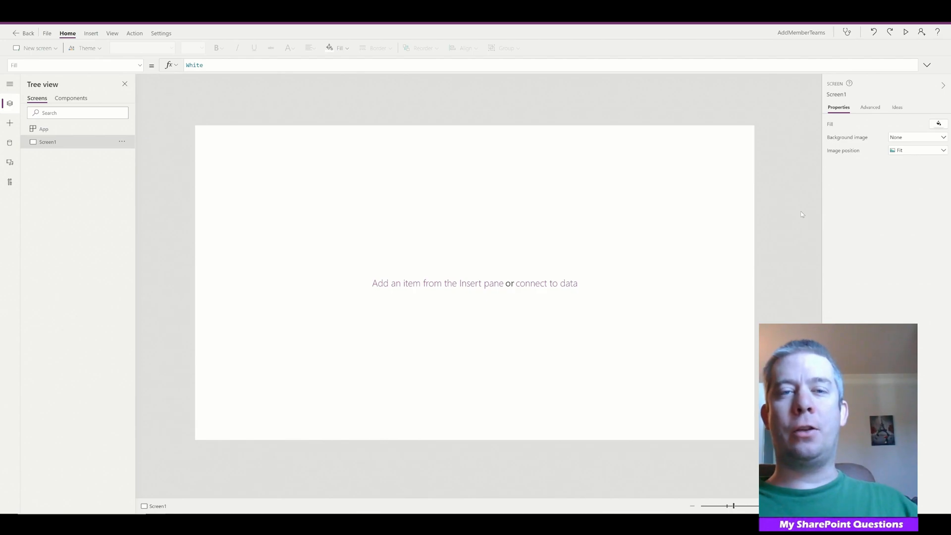
{"action": "mouse_move", "coordinate": [618, 206]}
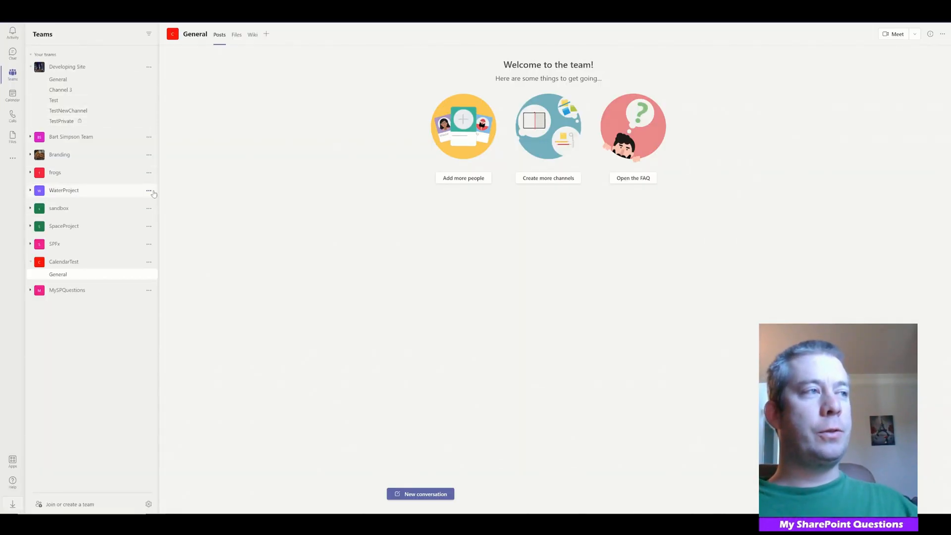
Step: Inspect WaterProject's Manage team > Add member dialog in Teams and dismiss it
{"action": "left_click", "coordinate": [149, 191]}
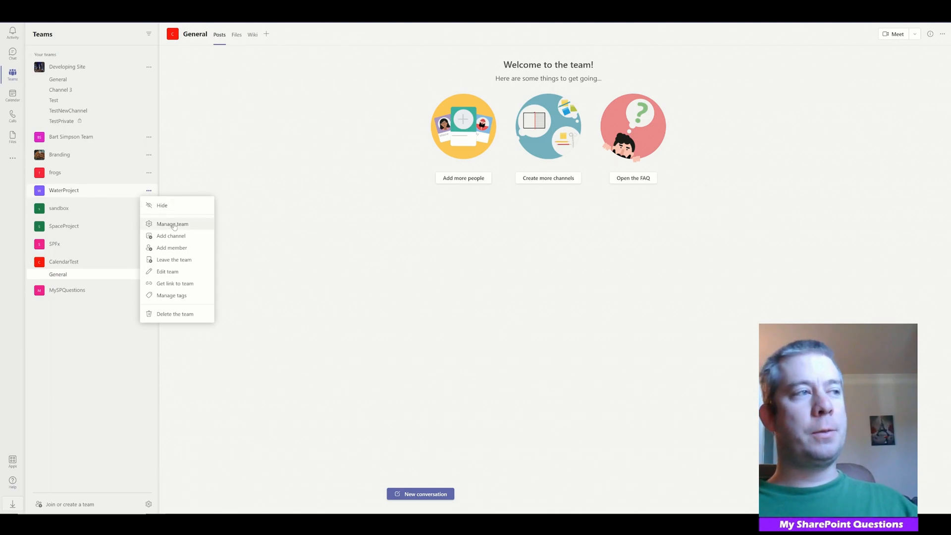
{"action": "left_click", "coordinate": [172, 224]}
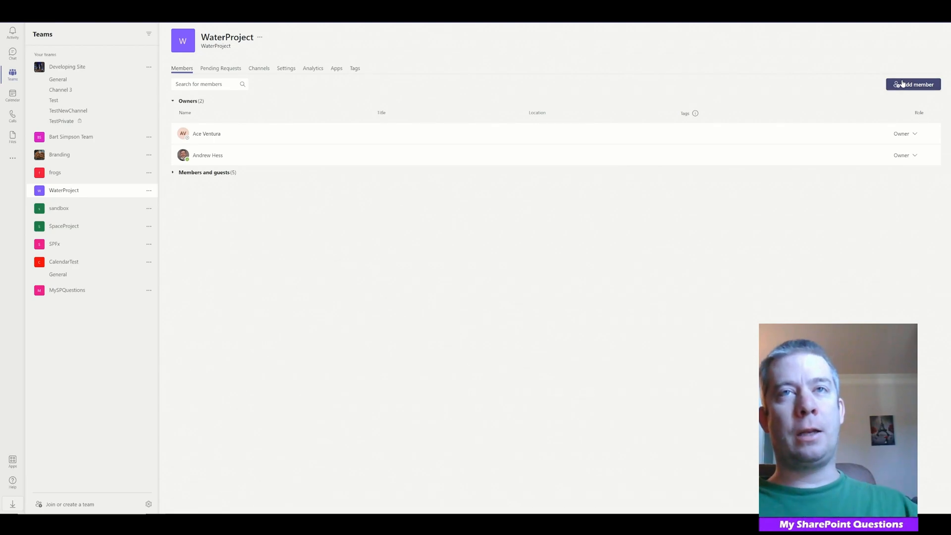
{"action": "left_click", "coordinate": [915, 84]}
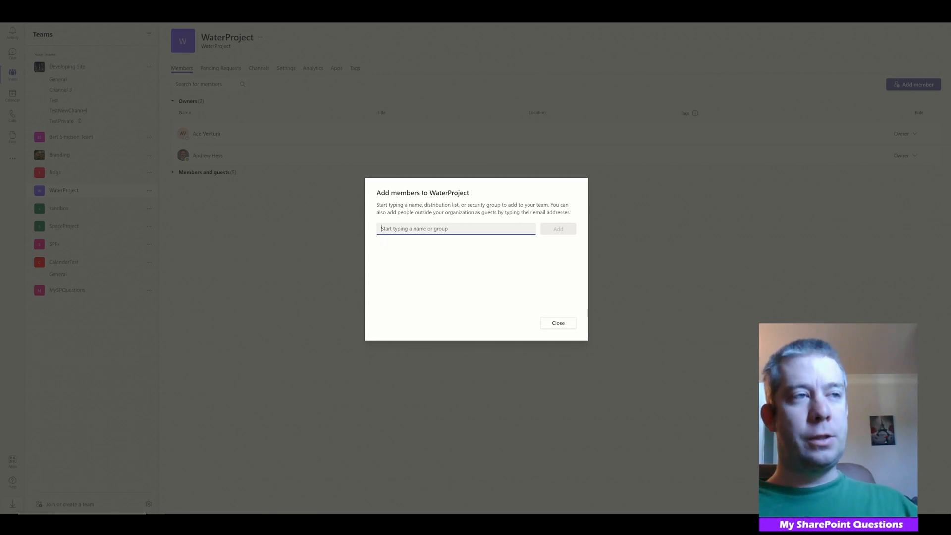
{"action": "left_click", "coordinate": [557, 323]}
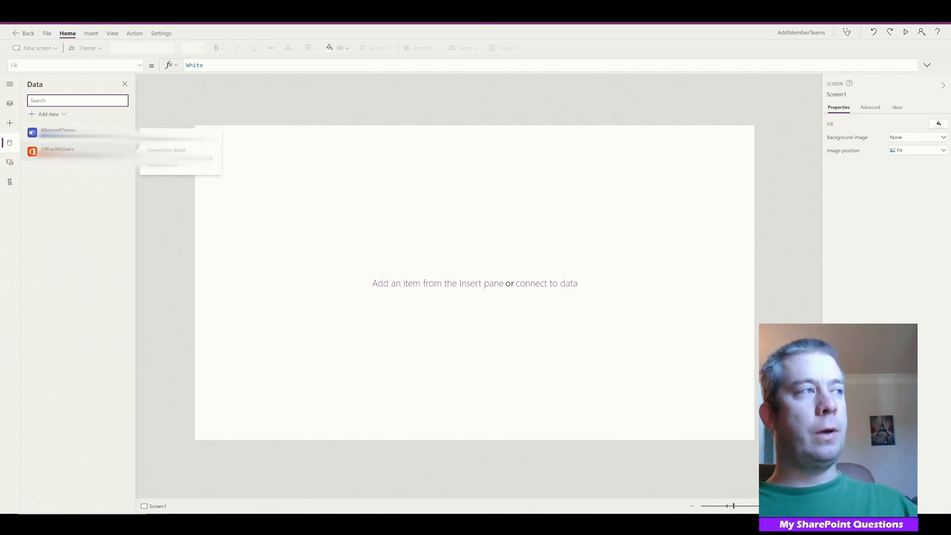
Step: Insert a vertical gallery onto Screen1 from the Tree view
{"action": "left_click", "coordinate": [9, 103]}
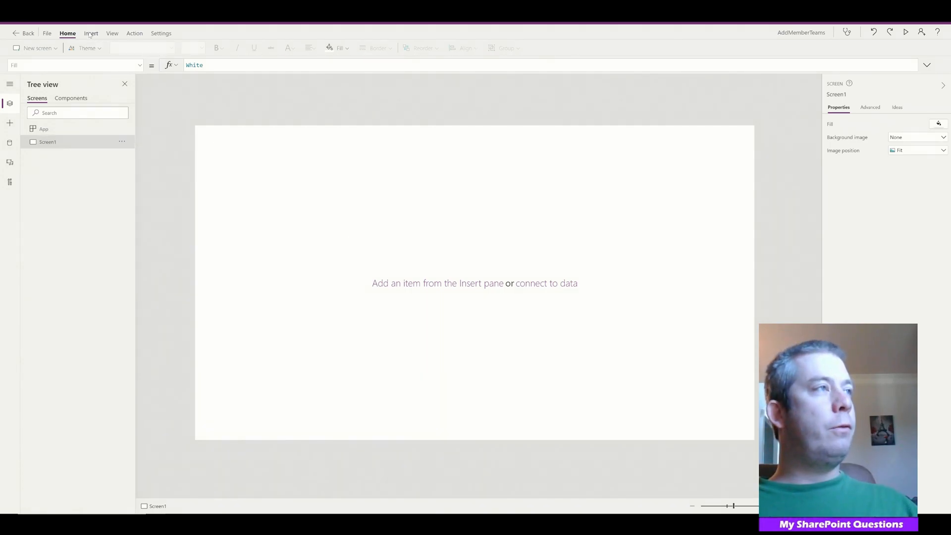
{"action": "left_click", "coordinate": [90, 33]}
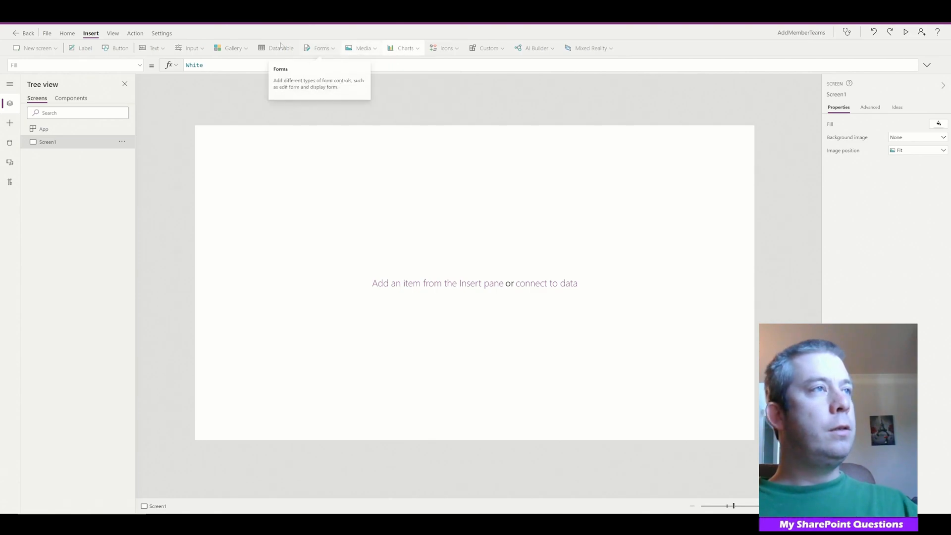
{"action": "left_click", "coordinate": [231, 47]}
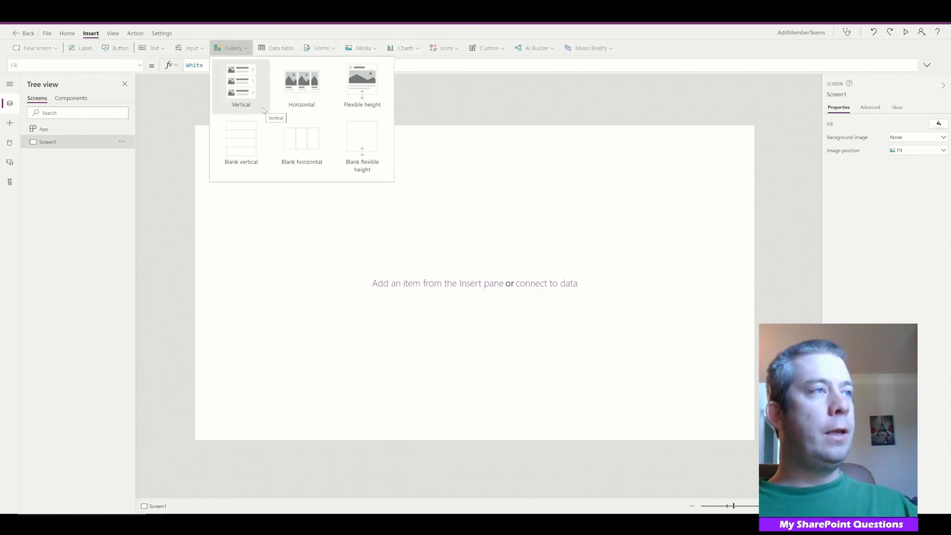
{"action": "left_click", "coordinate": [241, 85]}
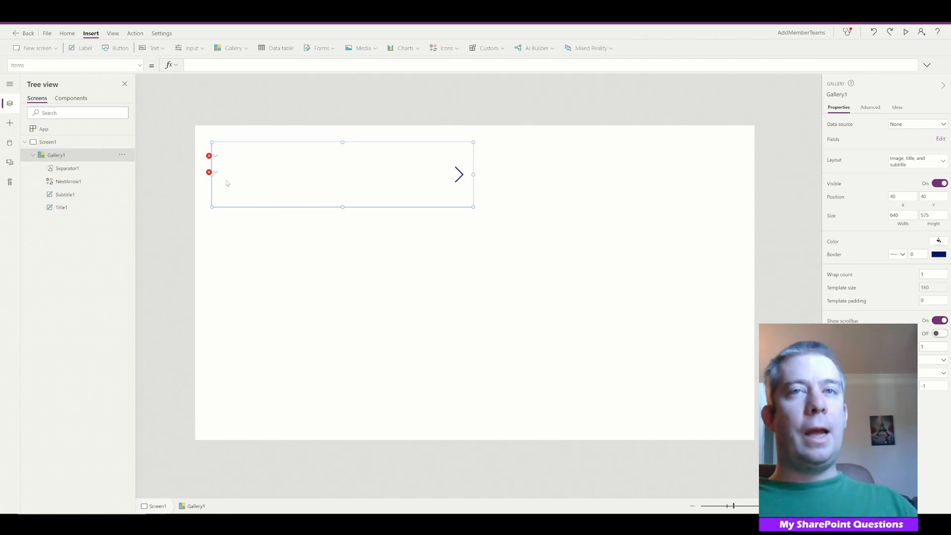
{"action": "mouse_move", "coordinate": [236, 175]}
{"action": "type", "text": "MicrosoftTeams.Get"}
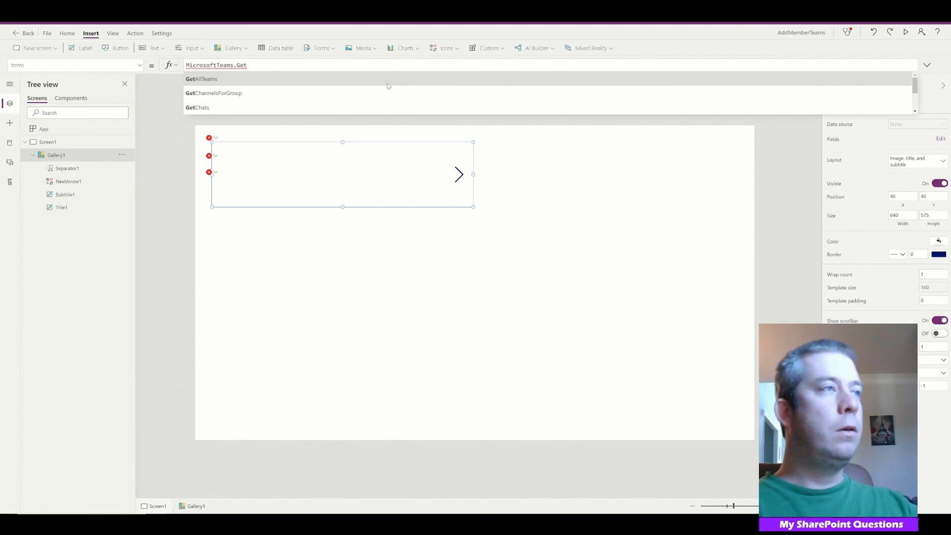
Step: Set the gallery Items to MicrosoftTeams.GetAllTeams().value so it lists all teams
{"action": "left_click", "coordinate": [201, 79]}
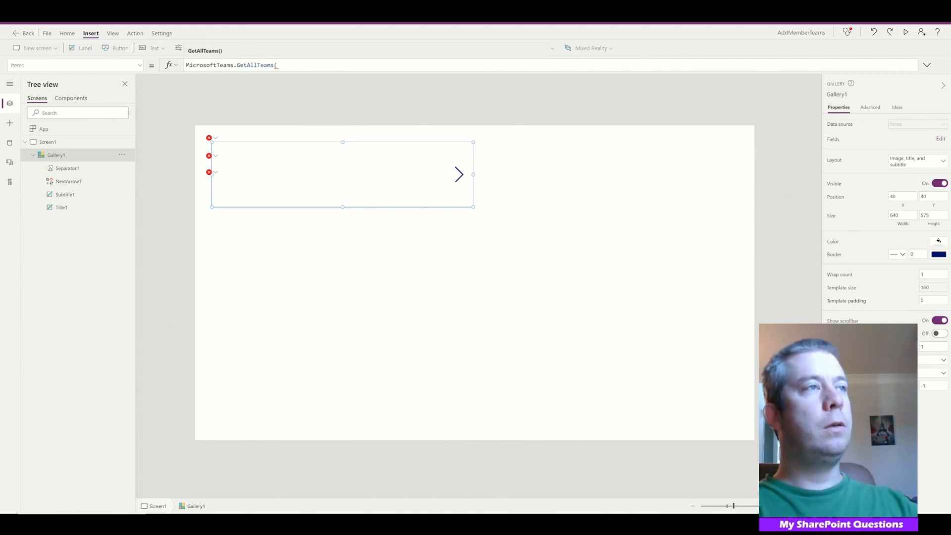
{"action": "type", "text": ")."}
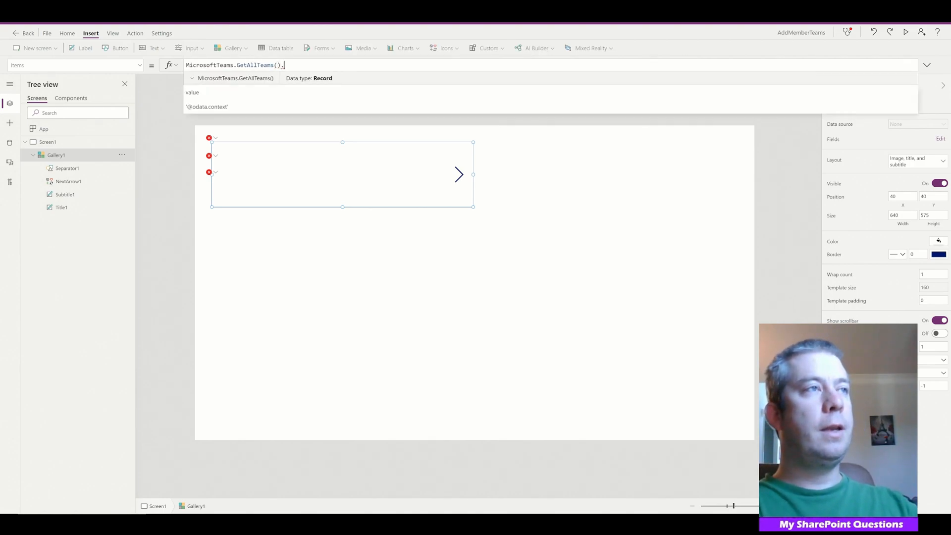
{"action": "type", "text": "value"}
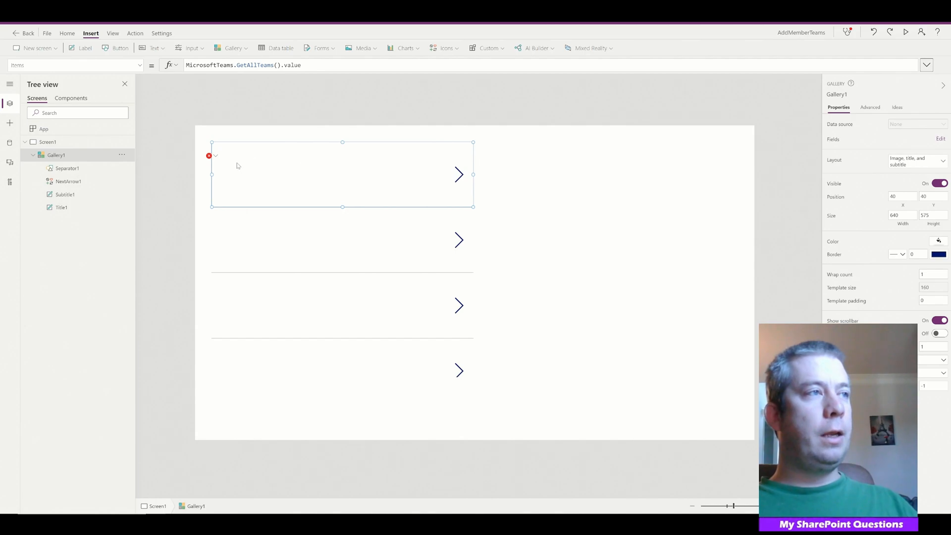
{"action": "left_click", "coordinate": [61, 207]}
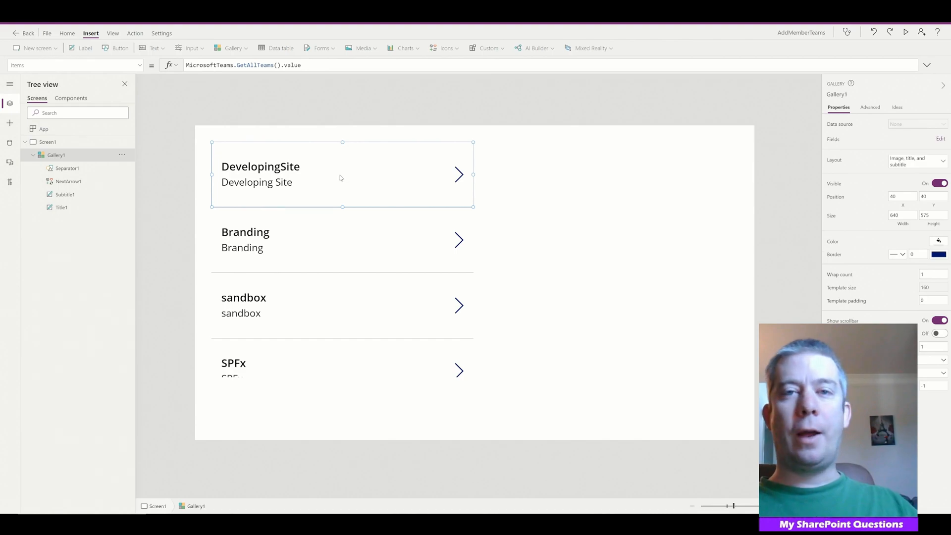
Step: Remove the subtitle line and shrink the template so team rows are compact
{"action": "left_click", "coordinate": [260, 166]}
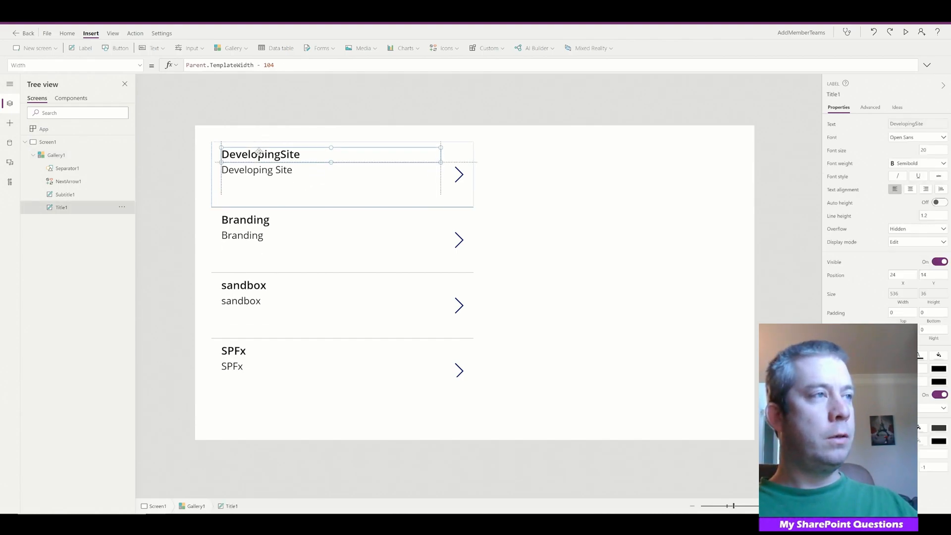
{"action": "left_click", "coordinate": [56, 154]}
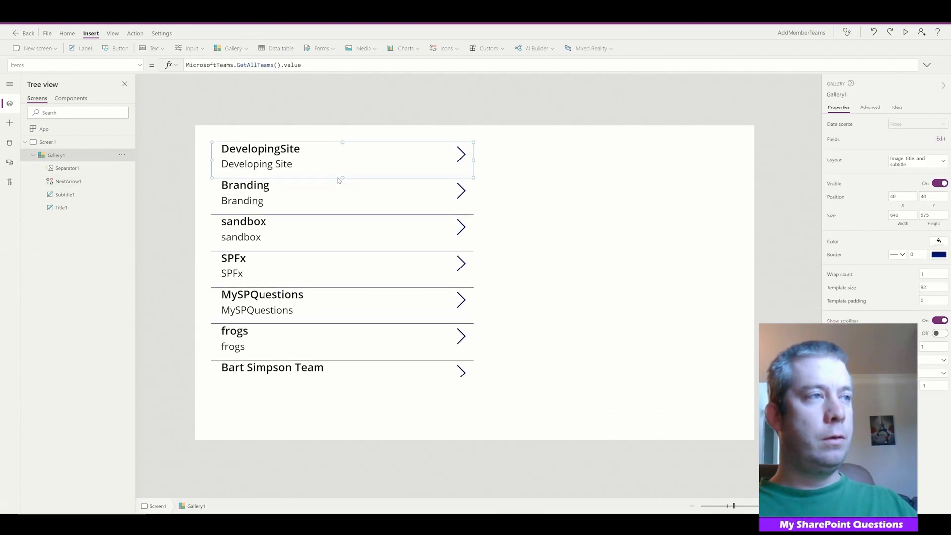
{"action": "left_click", "coordinate": [256, 164]}
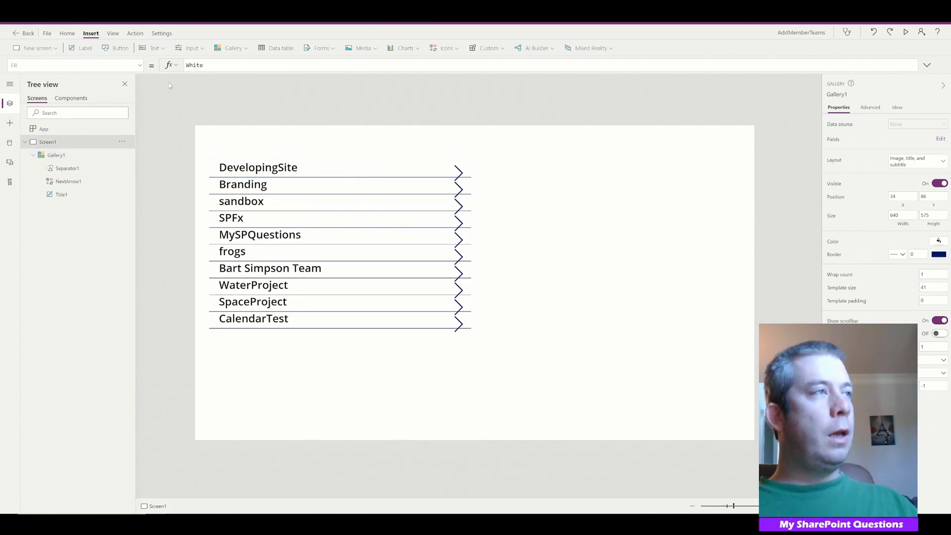
Step: Add a My Teams heading label, narrow Gallery1 and insert a second gallery beside it
{"action": "left_click", "coordinate": [83, 48]}
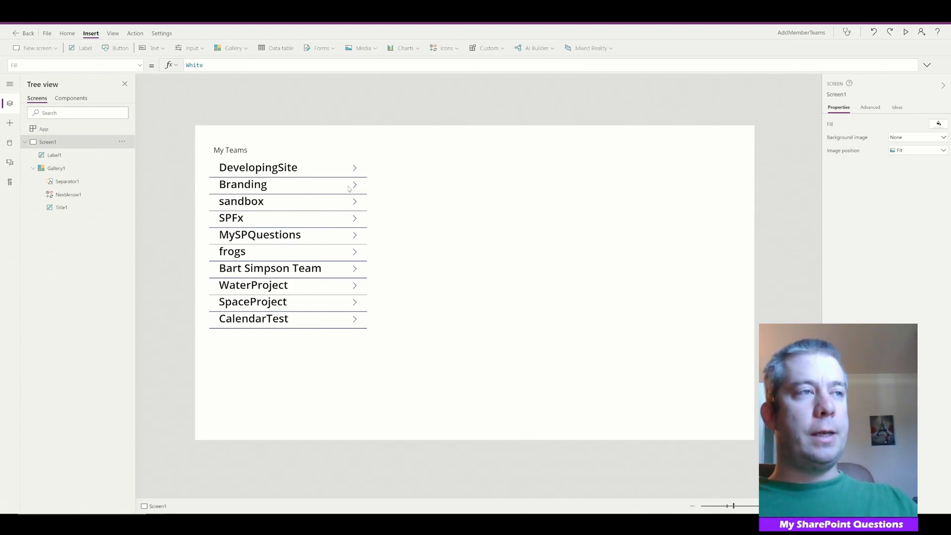
{"action": "mouse_move", "coordinate": [360, 187]}
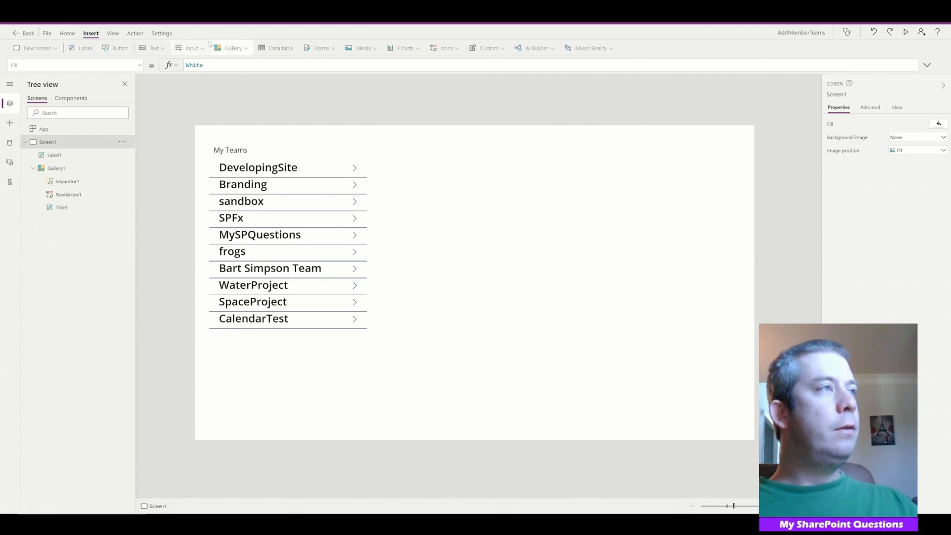
{"action": "left_click", "coordinate": [355, 168]}
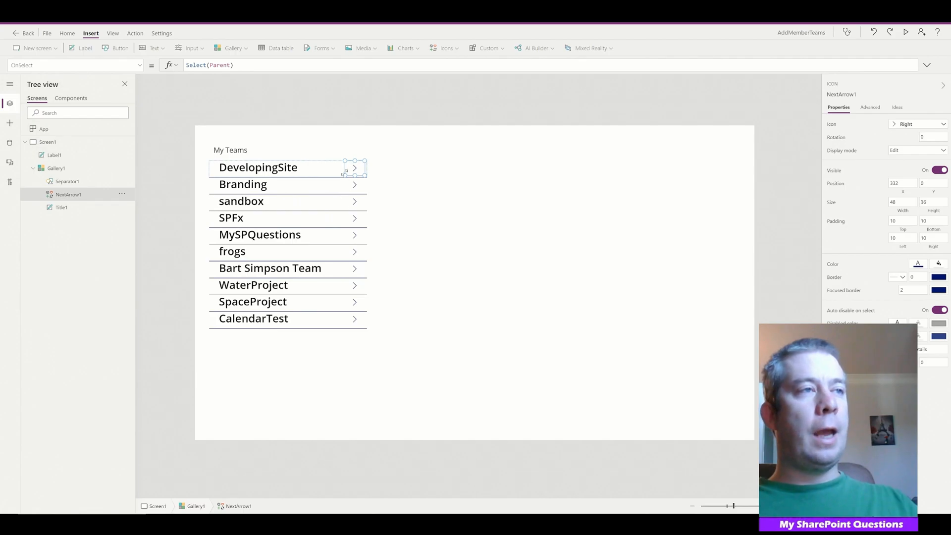
{"action": "left_click", "coordinate": [230, 47]}
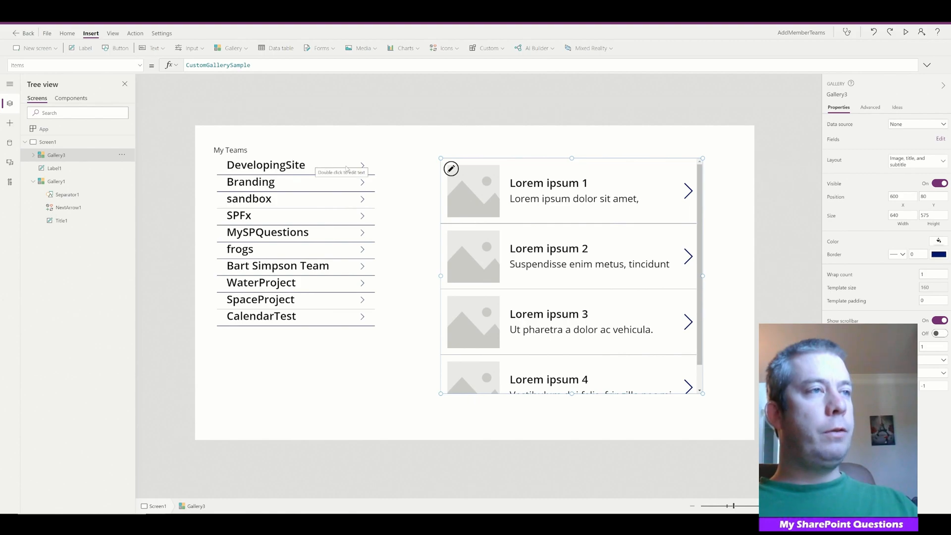
Step: Place an Add (plus) icon inside each My Teams gallery row with OnSelect Select(Parent)
{"action": "left_click", "coordinate": [363, 166]}
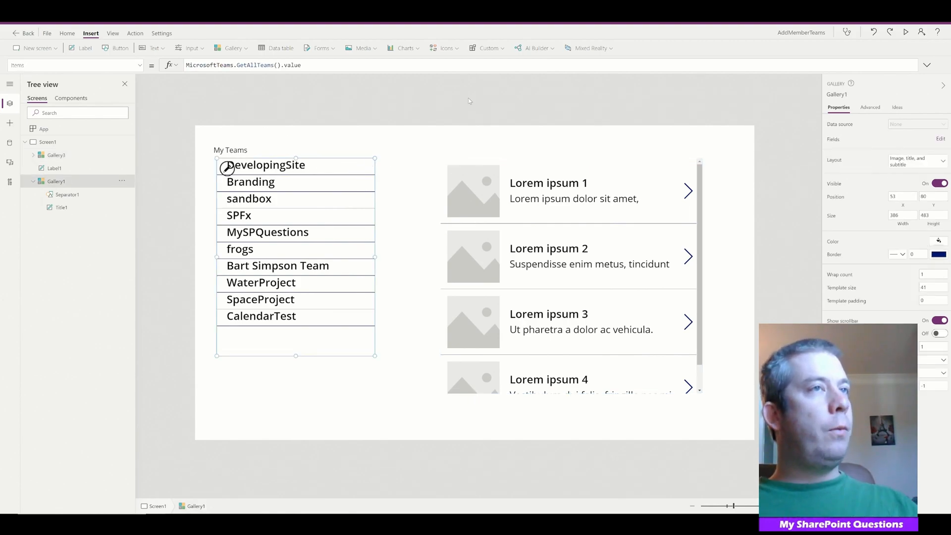
{"action": "left_click", "coordinate": [447, 48]}
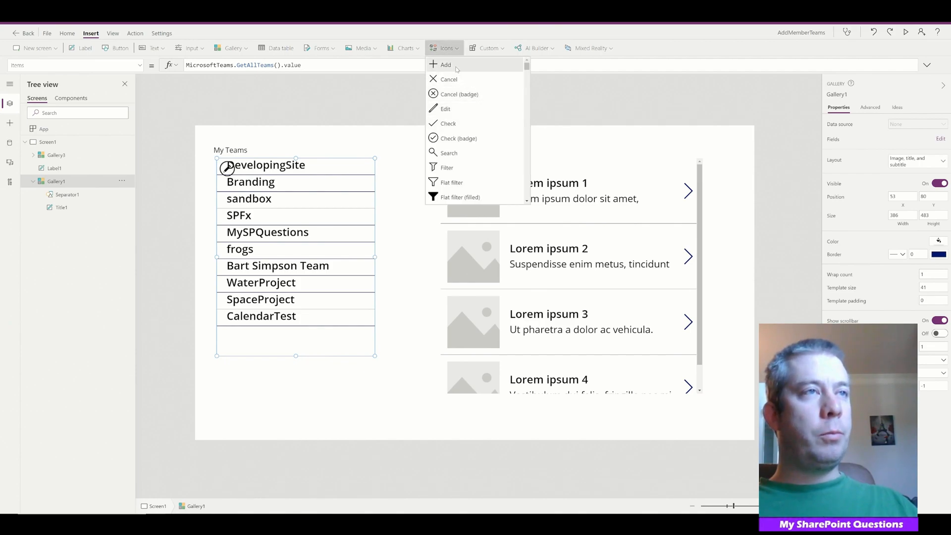
{"action": "left_click", "coordinate": [446, 64]}
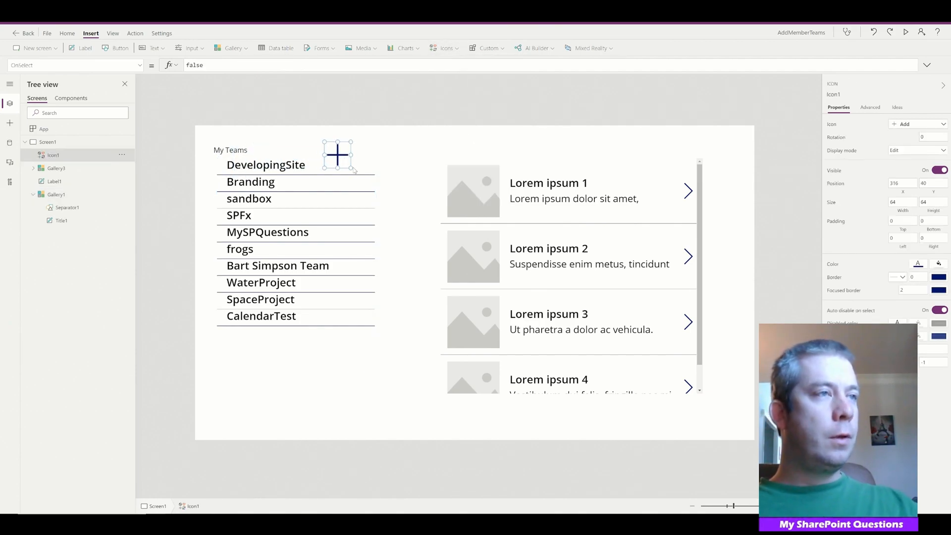
{"action": "left_click", "coordinate": [266, 165]}
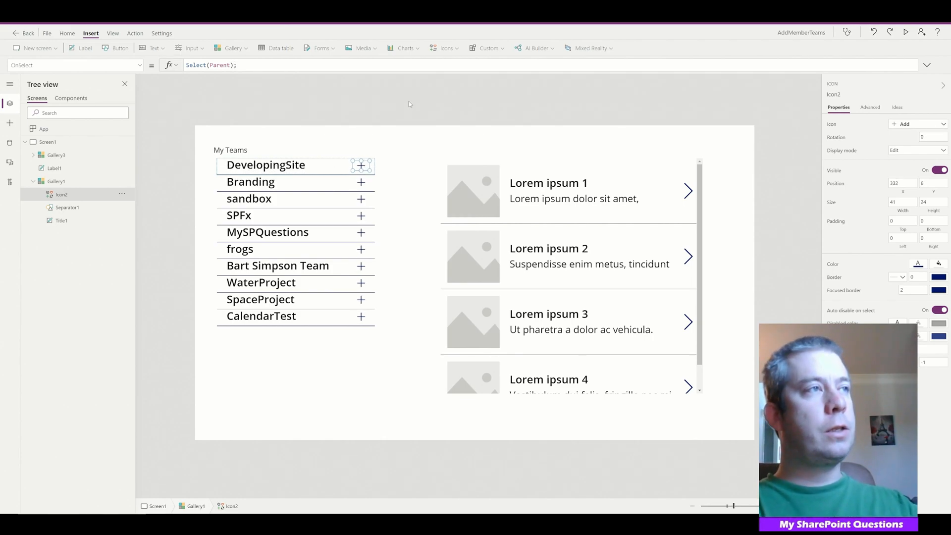
Step: Extend the icon's OnSelect to Collect(MyTeams,{ID:Gallery1.Selected.id, Name:Gallery1.Selected.displayName})
{"action": "type", "text": ";Collect("}
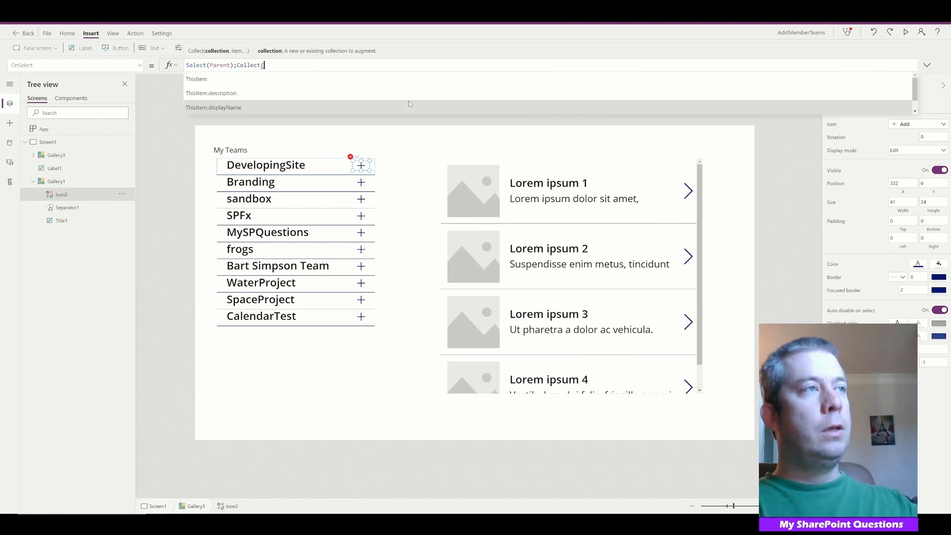
{"action": "type", "text": "MyT"}
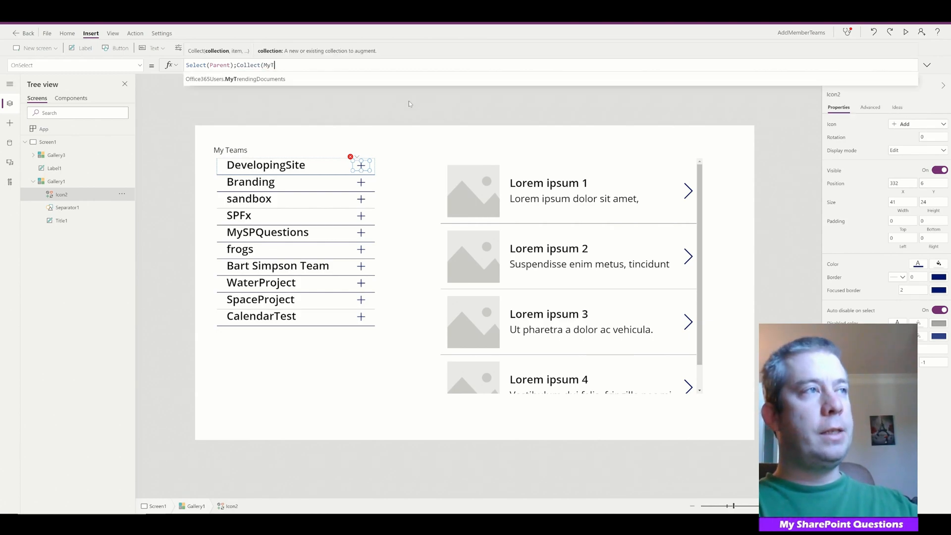
{"action": "type", "text": "eams."}
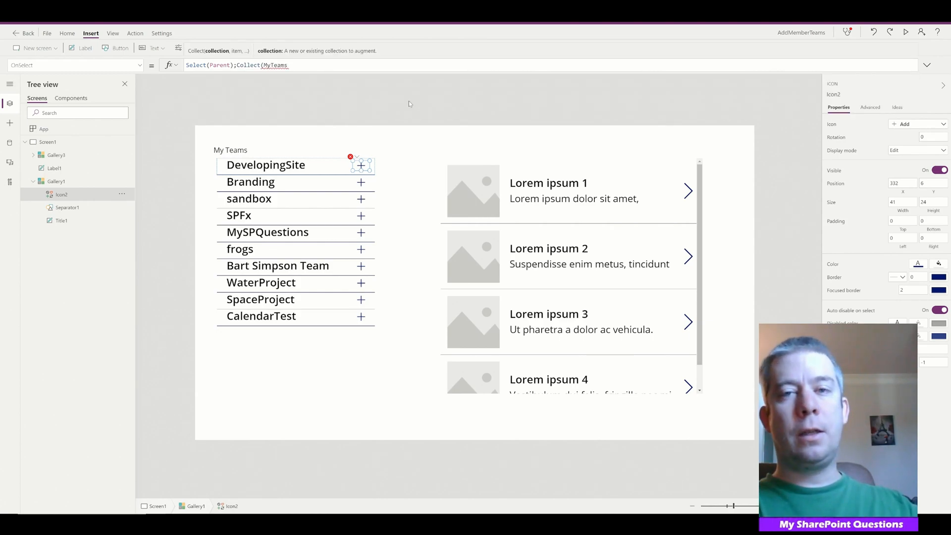
{"action": "type", "text": ", {"}
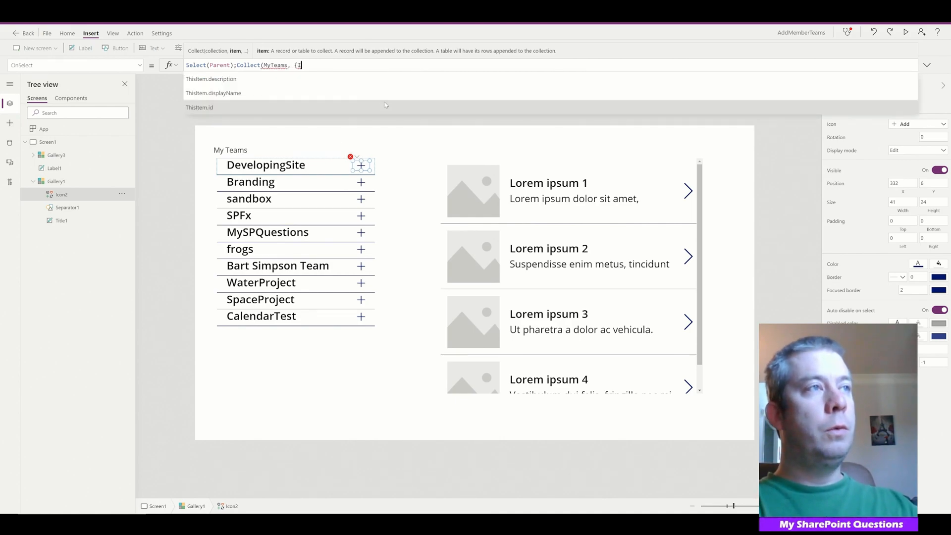
{"action": "type", "text": "ID:"}
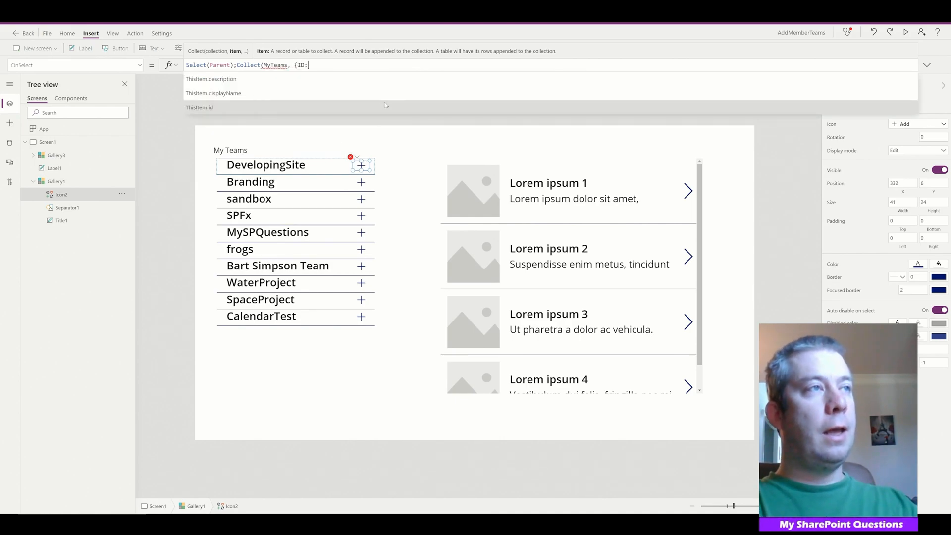
{"action": "type", "text": "Gallery1"}
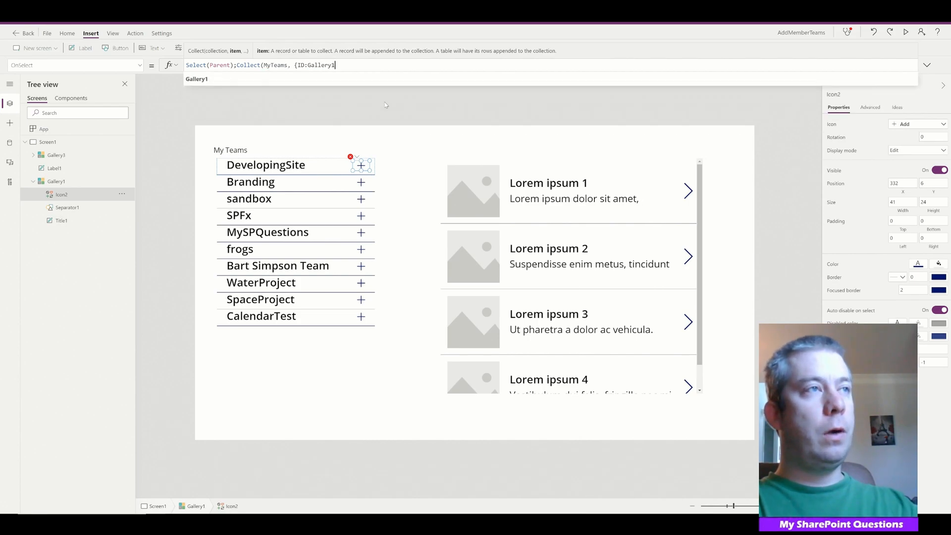
{"action": "type", "text": ".Sle"}
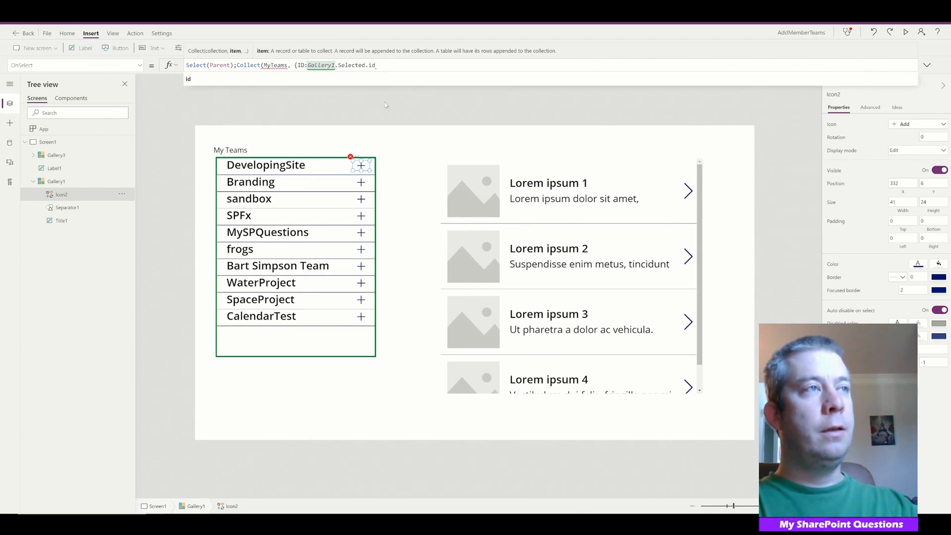
{"action": "type", "text": ","}
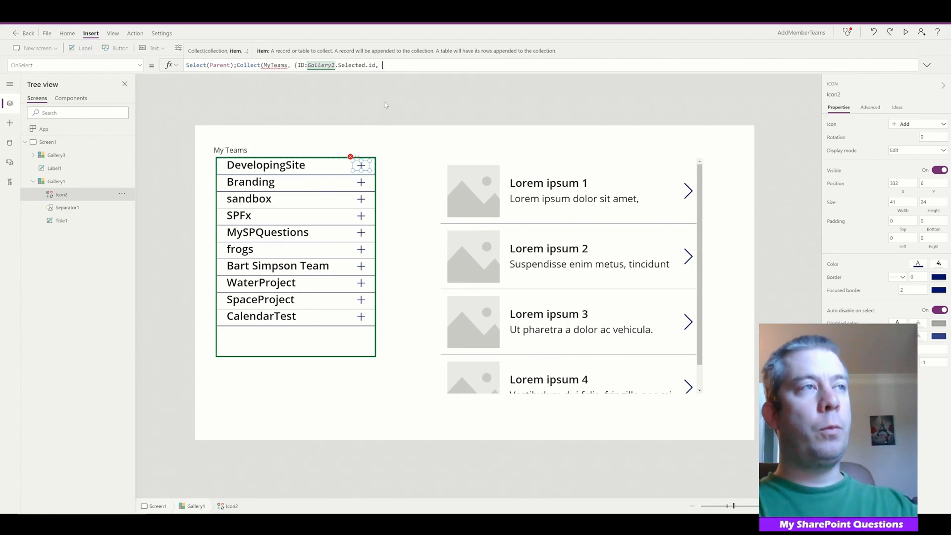
{"action": "type", "text": "Name:"}
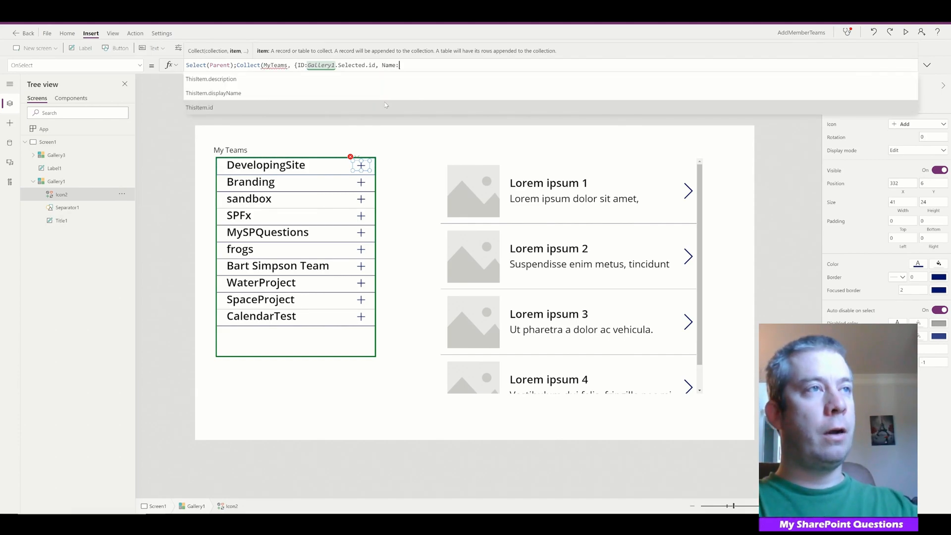
{"action": "type", "text": "Gallery1.Sl"}
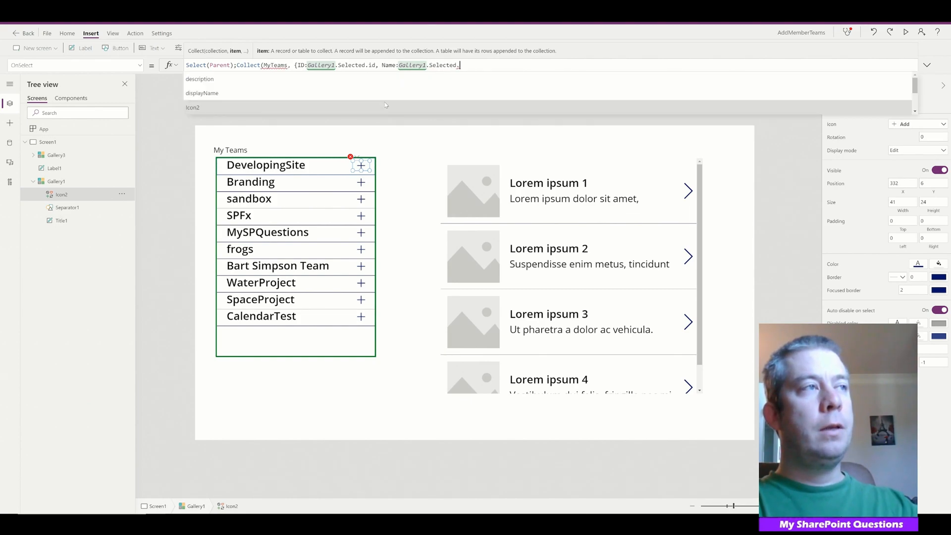
{"action": "type", "text": "displayNa"}
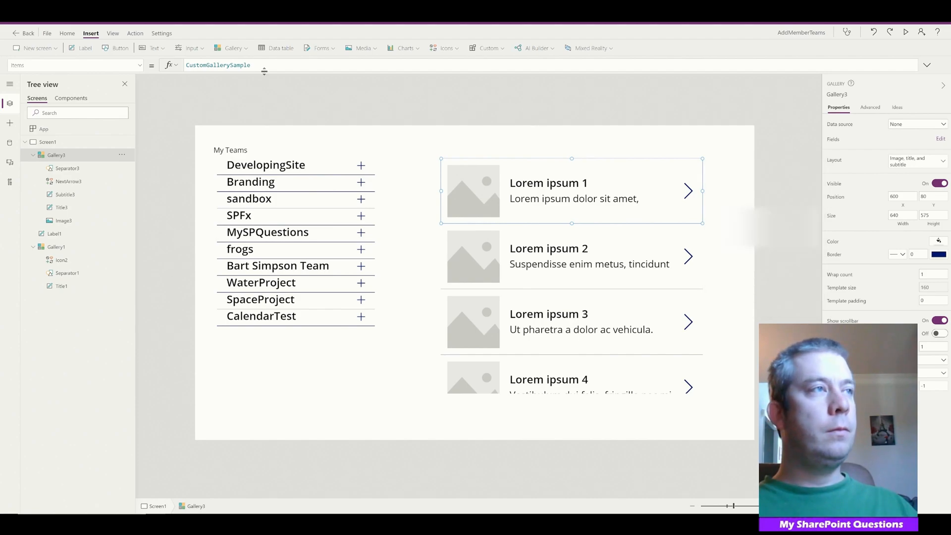
Step: Set Gallery3's Items property to the MyTeams collection
{"action": "type", "text": "my"}
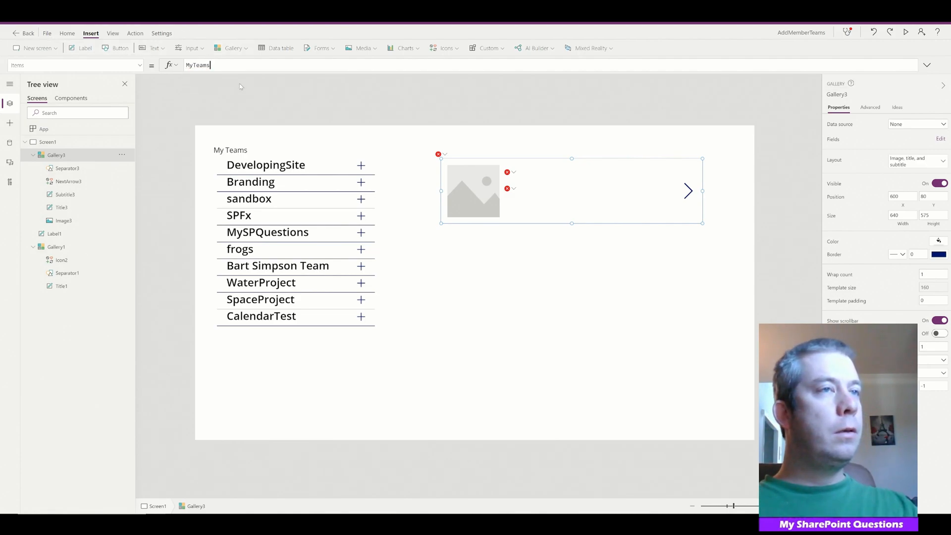
{"action": "left_click", "coordinate": [474, 190]}
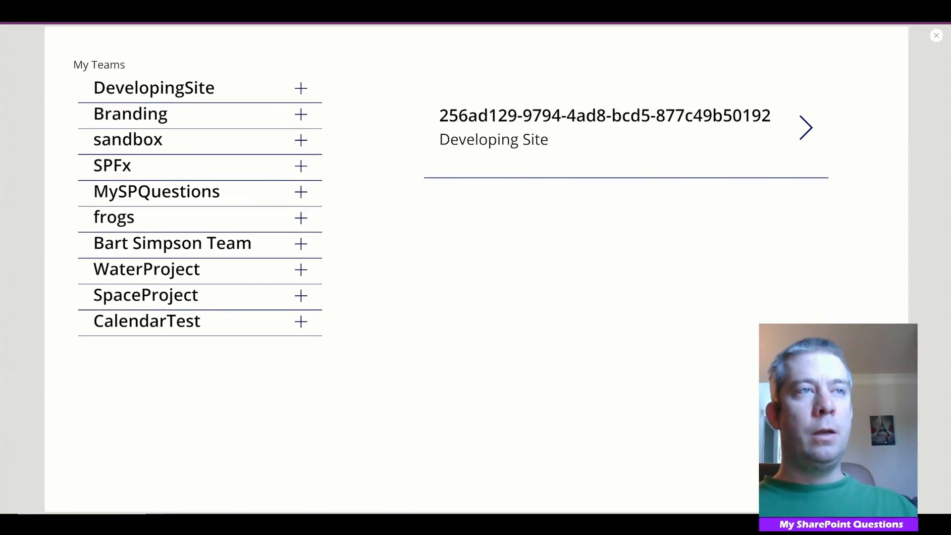
{"action": "mouse_move", "coordinate": [307, 117]}
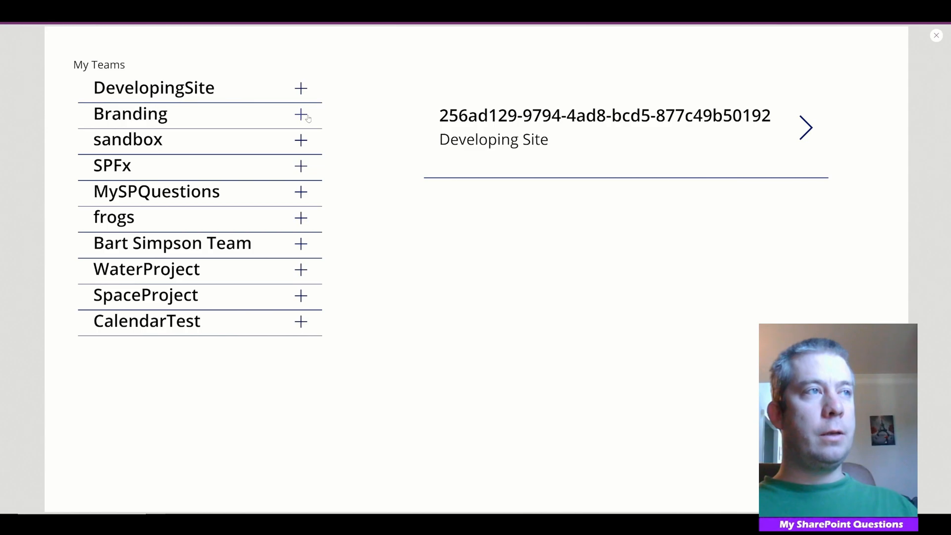
Step: In preview, add the Branding team to the selections via its plus icon
{"action": "left_click", "coordinate": [301, 114]}
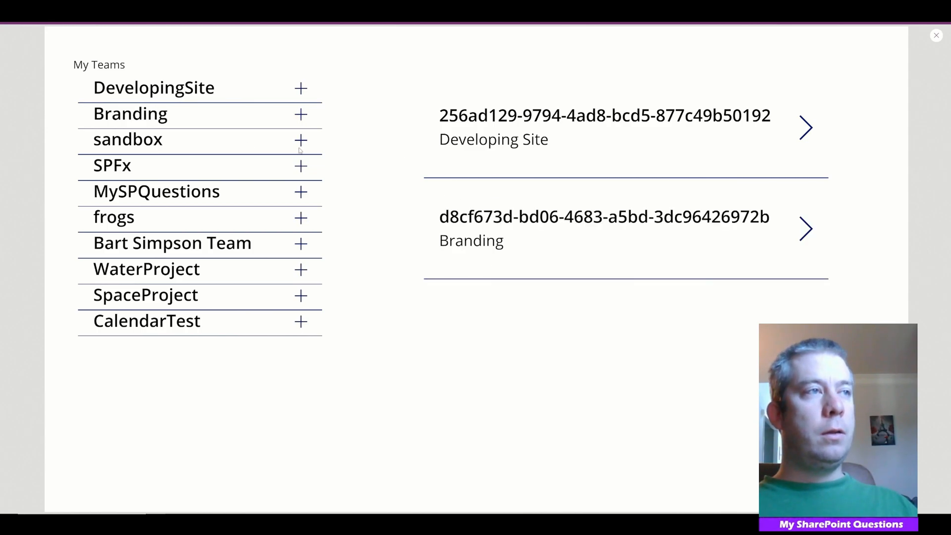
{"action": "scroll", "scroll_direction": "down", "scroll_amount": 3}
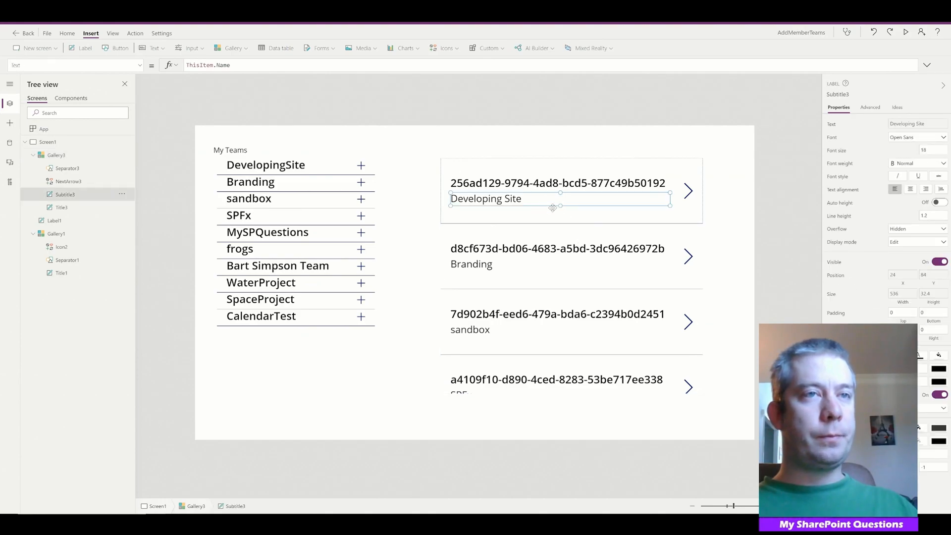
Step: Delete the id subtitle, arrow and separator, and set Title3 Text to ThisItem.Name
{"action": "left_click", "coordinate": [557, 170]}
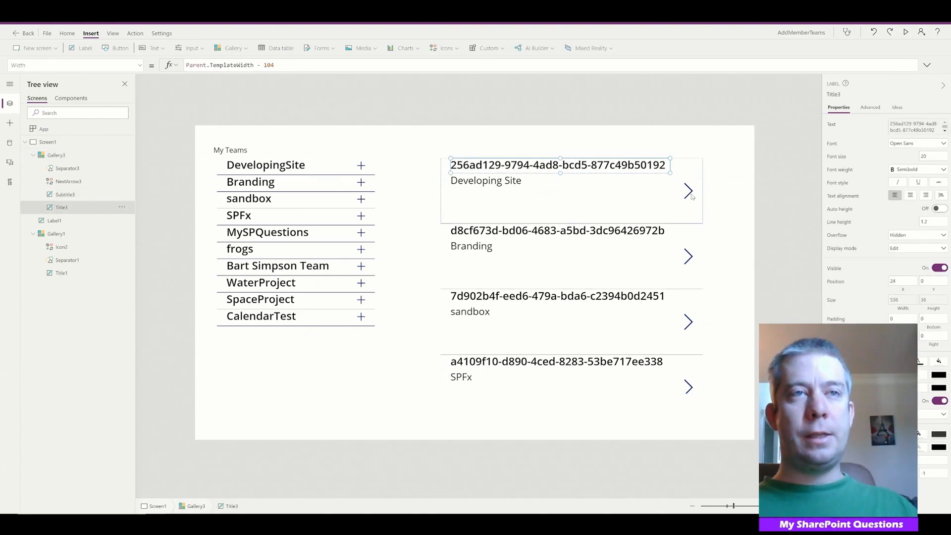
{"action": "left_click", "coordinate": [688, 170]}
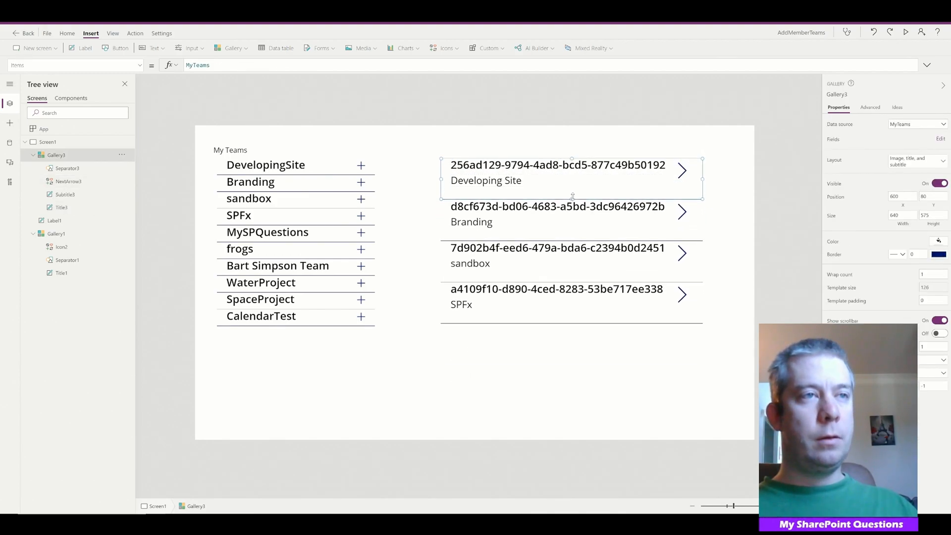
{"action": "left_click", "coordinate": [557, 166]}
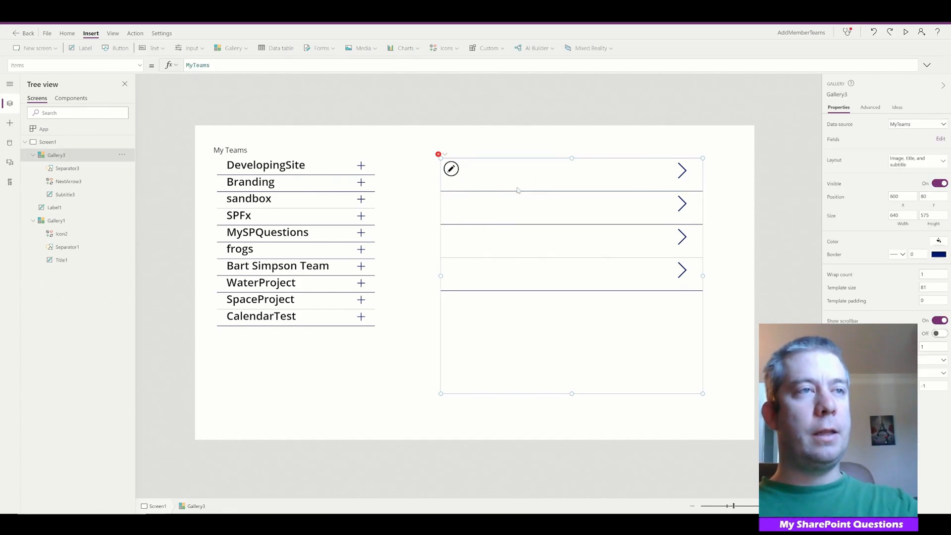
{"action": "left_click", "coordinate": [439, 155]}
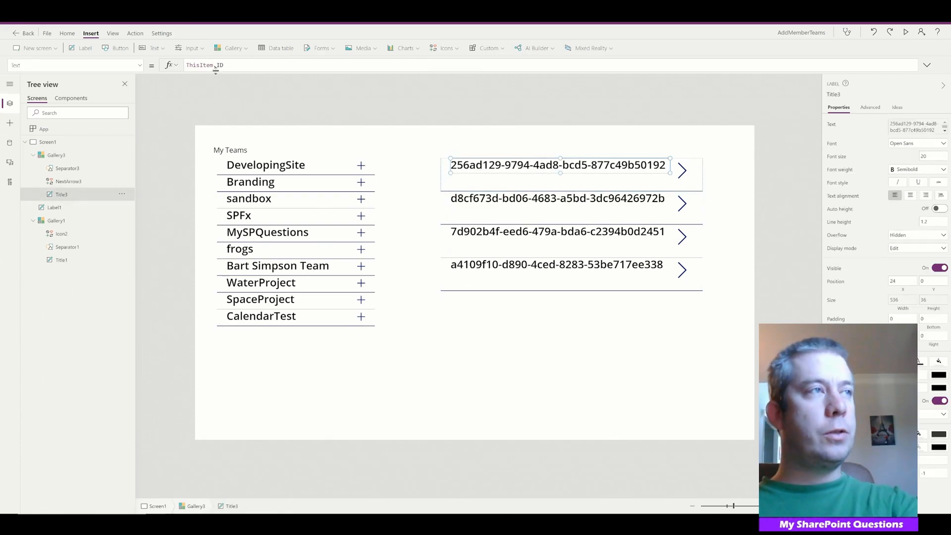
{"action": "type", "text": "ThisItem.Name"}
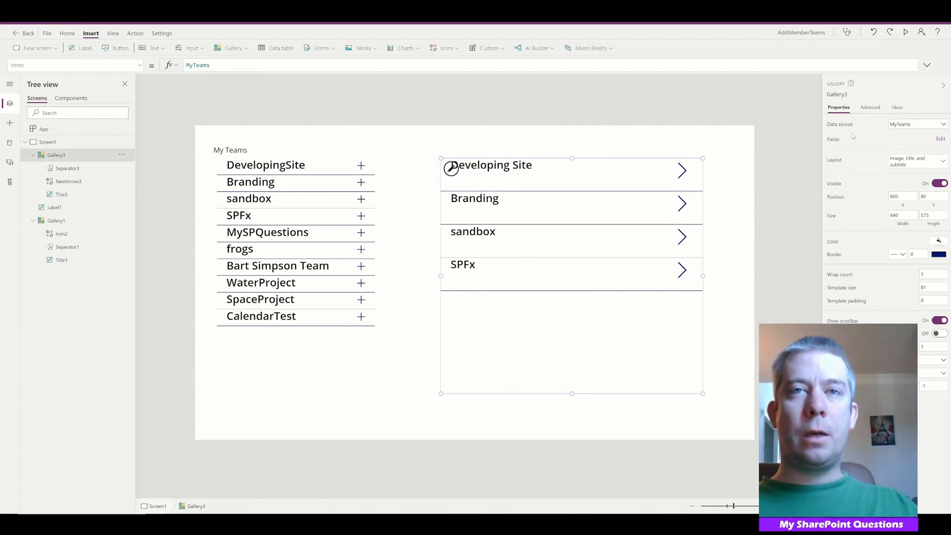
Step: Set the selected-teams gallery Wrap count to 3 and reduce its template size
{"action": "left_click", "coordinate": [934, 274]}
{"action": "type", "text": "3"}
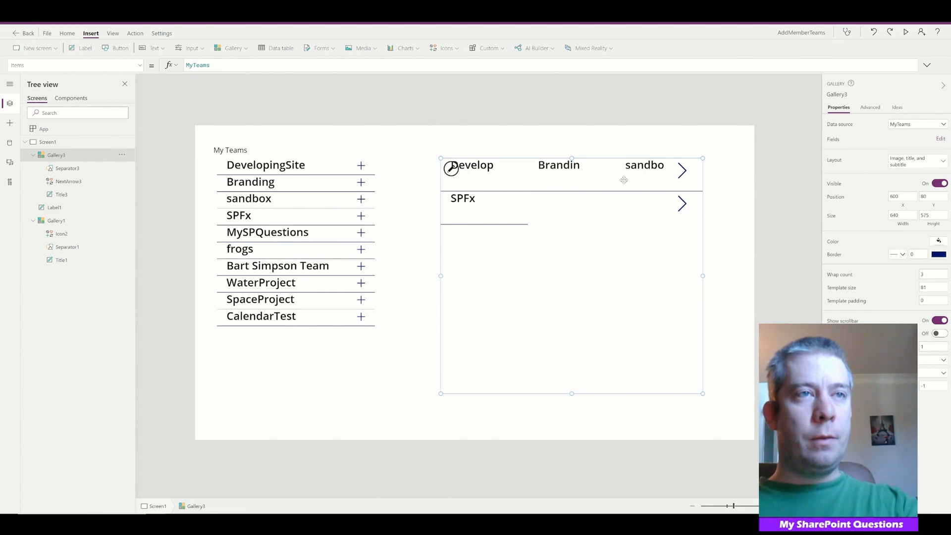
{"action": "left_click", "coordinate": [473, 164]}
{"action": "type", "text": "28"}
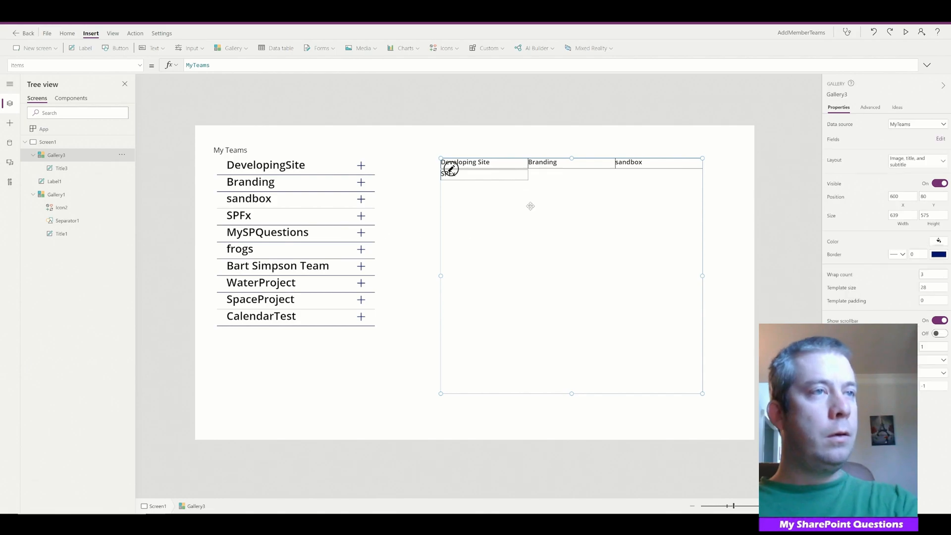
Step: Shrink Gallery3, the selected team names gallery, down to a thin strip by its resize handles
{"action": "left_click", "coordinate": [465, 161]}
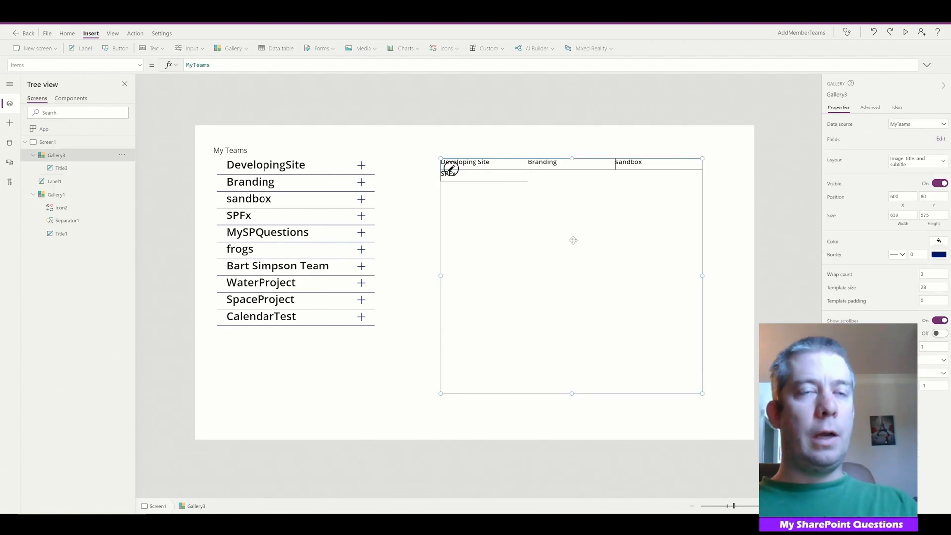
{"action": "left_click_drag", "start_coordinate": [703, 394], "coordinate": [686, 297]}
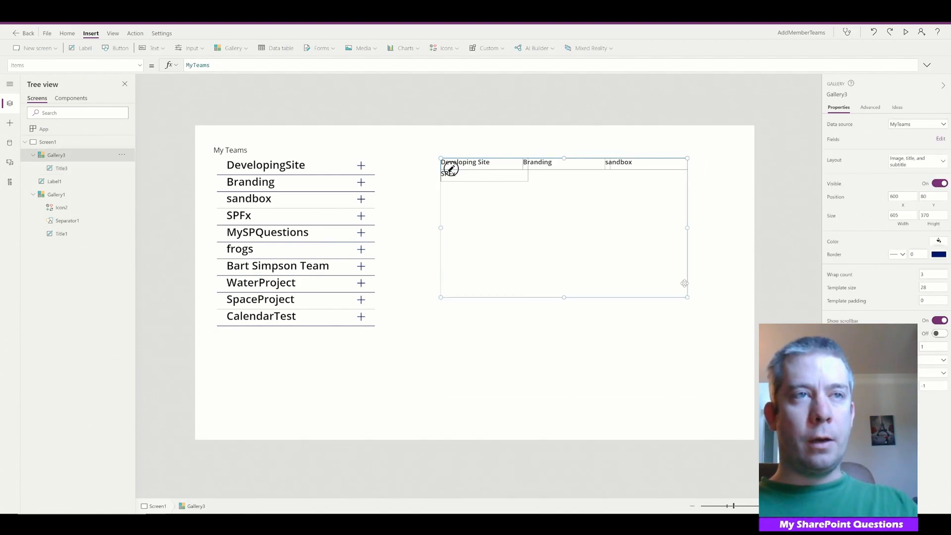
{"action": "left_click_drag", "start_coordinate": [686, 296], "coordinate": [703, 202]}
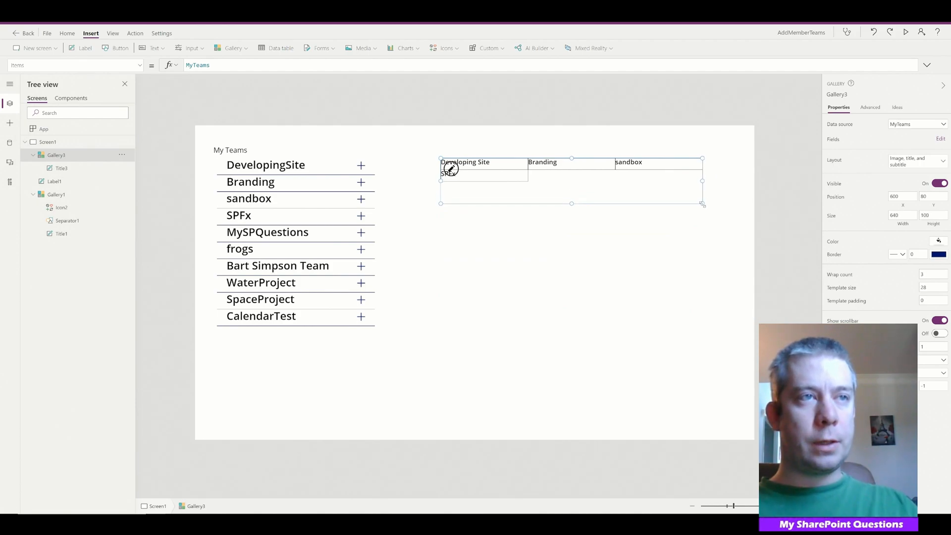
{"action": "left_click_drag", "start_coordinate": [703, 204], "coordinate": [703, 208]}
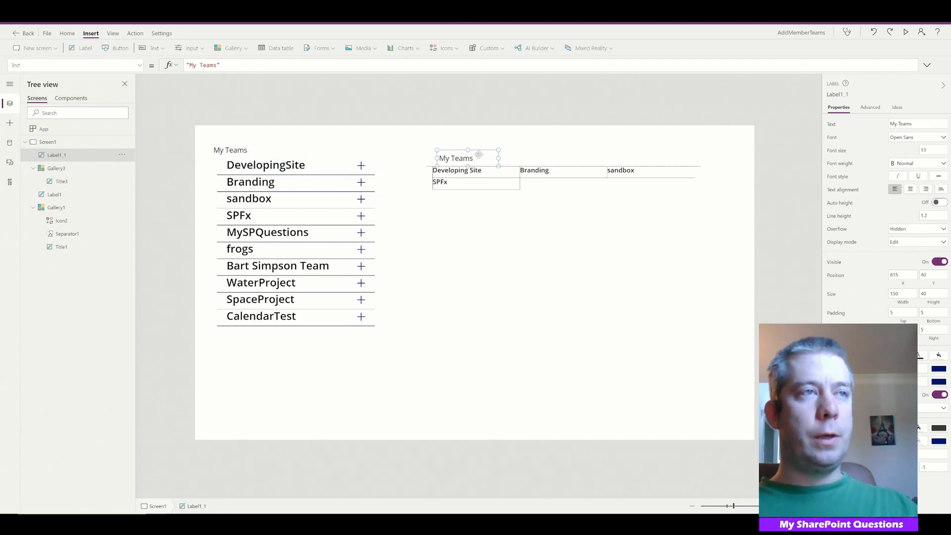
Step: Place the copied label above Gallery3 and set its Text to "Selected Choices"
{"action": "left_click_drag", "start_coordinate": [466, 158], "coordinate": [463, 150]}
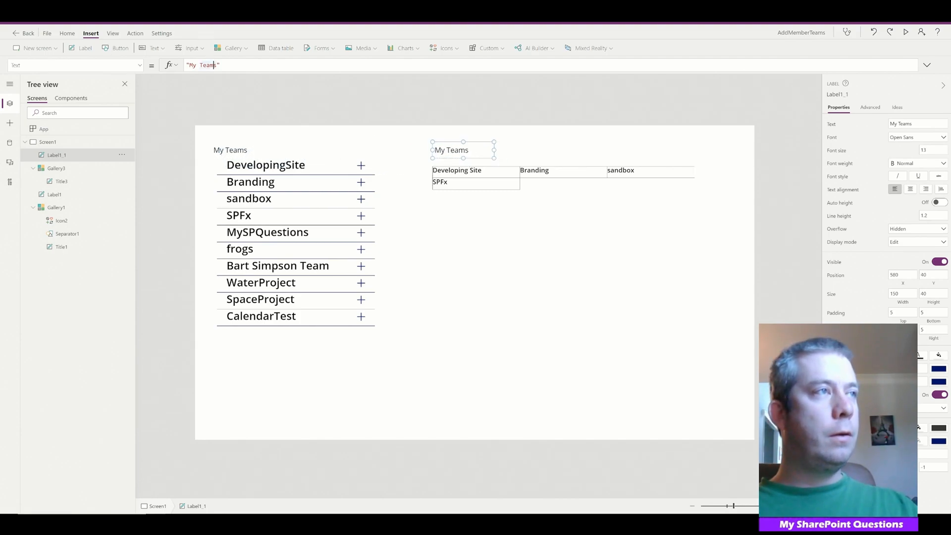
{"action": "type", "text": "Selected"}
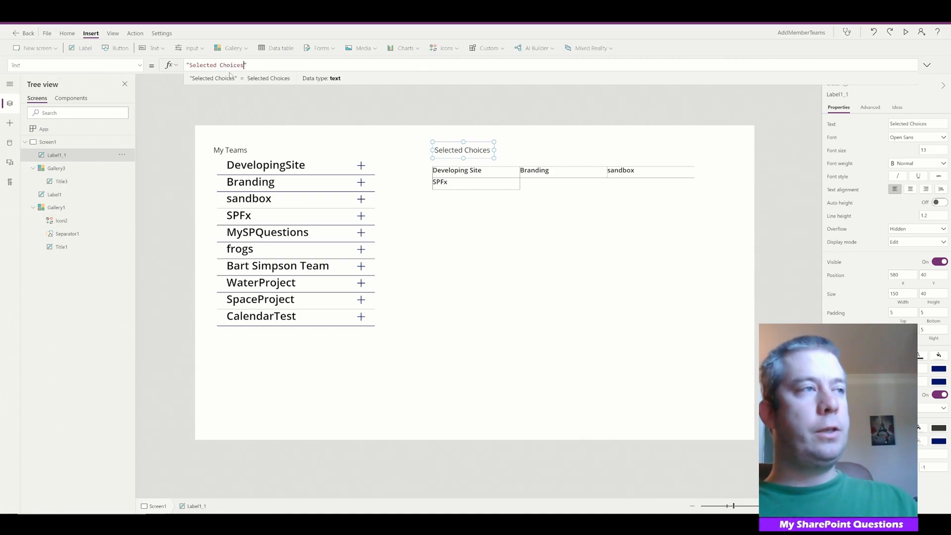
{"action": "left_click", "coordinate": [295, 140]}
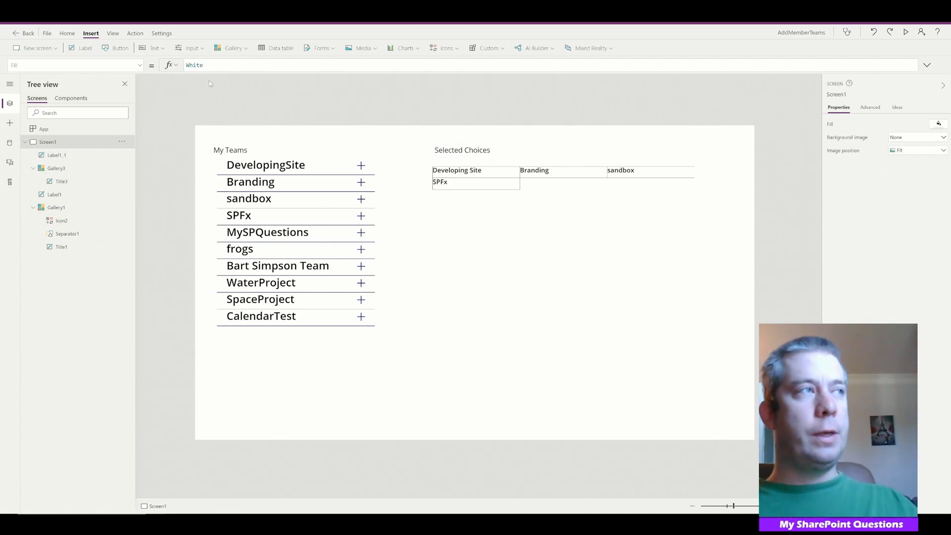
Step: Set Button1's OnSelect to Clear(MyTeams), label it Clear and nudge it up under the gallery
{"action": "left_click", "coordinate": [120, 48]}
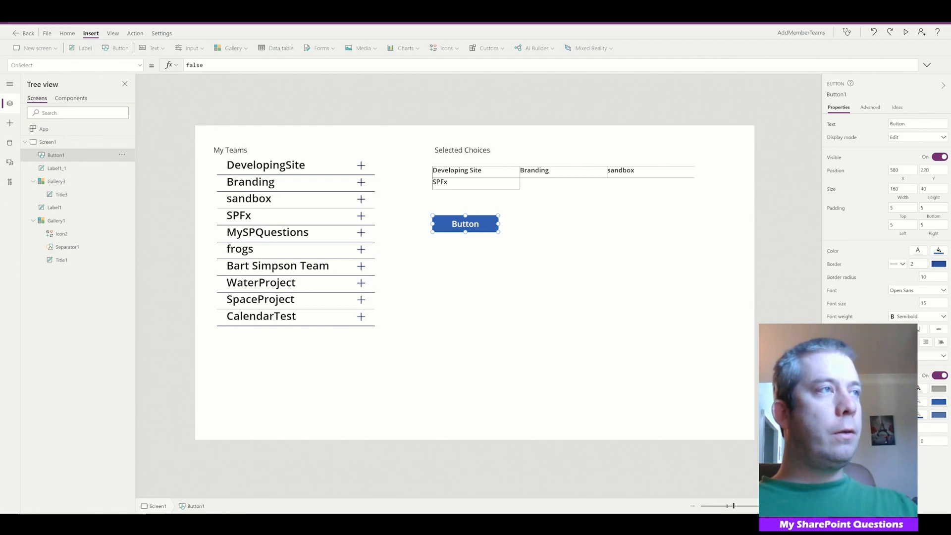
{"action": "type", "text": "Clear(MyTeams"}
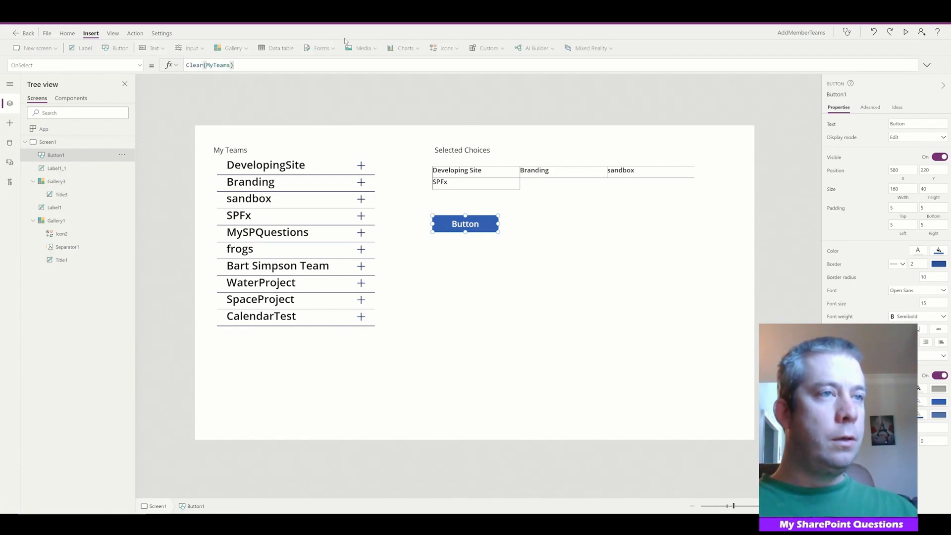
{"action": "left_click", "coordinate": [913, 124]}
{"action": "type", "text": "Clear"}
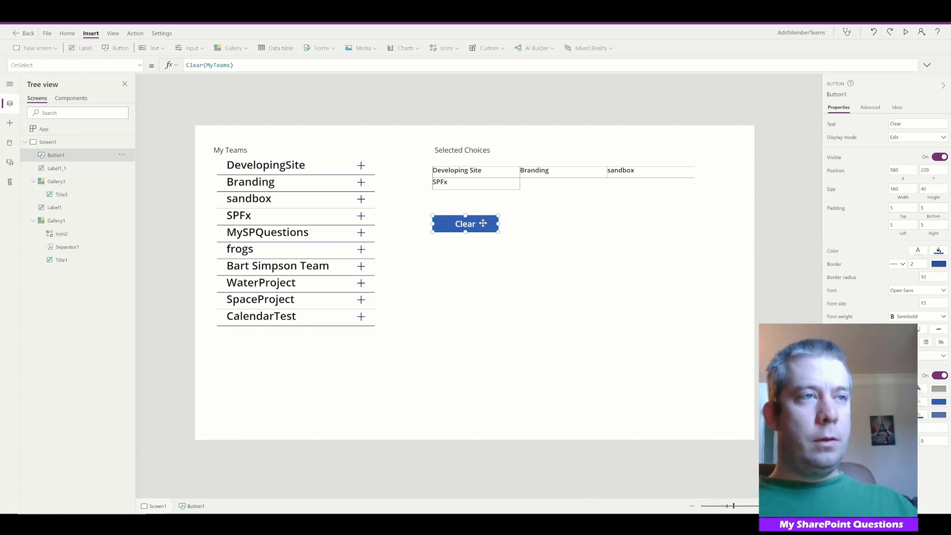
{"action": "left_click_drag", "start_coordinate": [466, 223], "coordinate": [466, 207]}
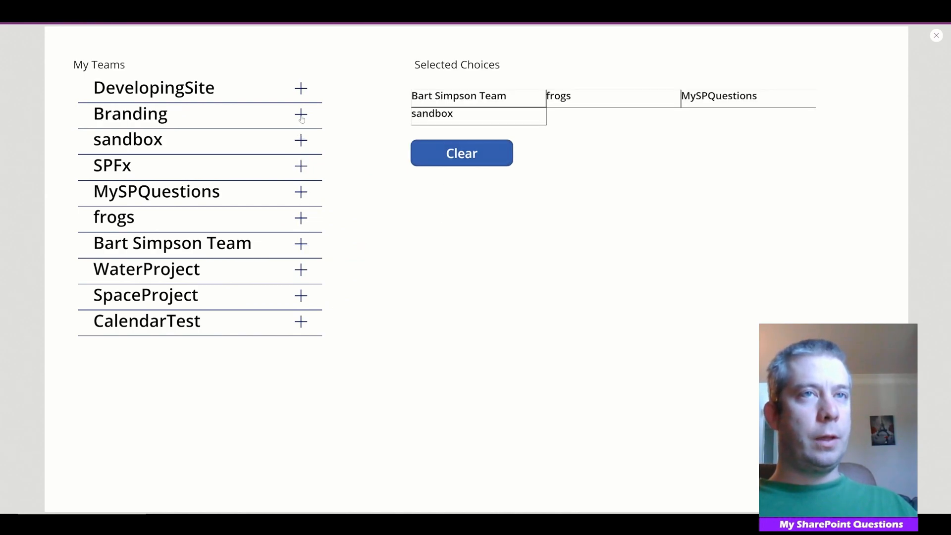
Step: Add Branding to the selected teams in preview, then return to the Clear button in the editor
{"action": "left_click", "coordinate": [299, 114]}
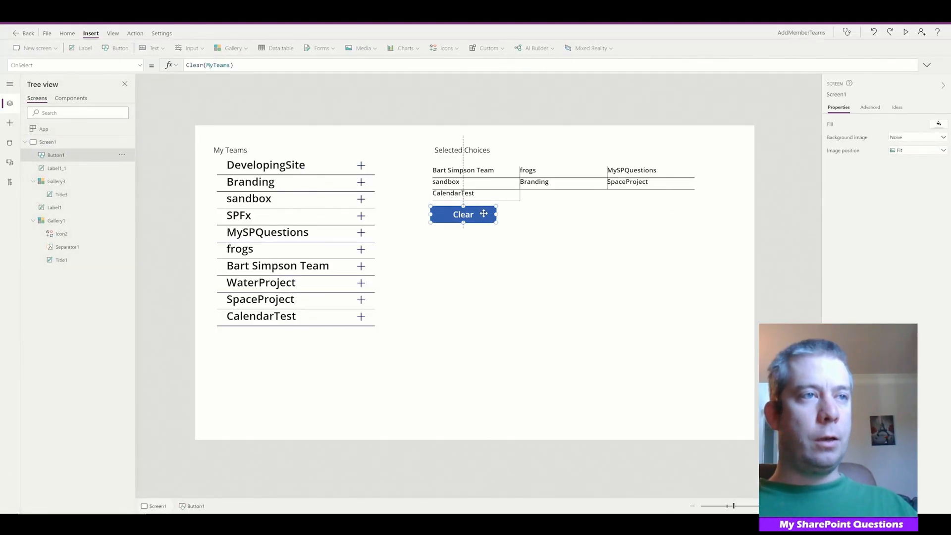
{"action": "left_click", "coordinate": [463, 214]}
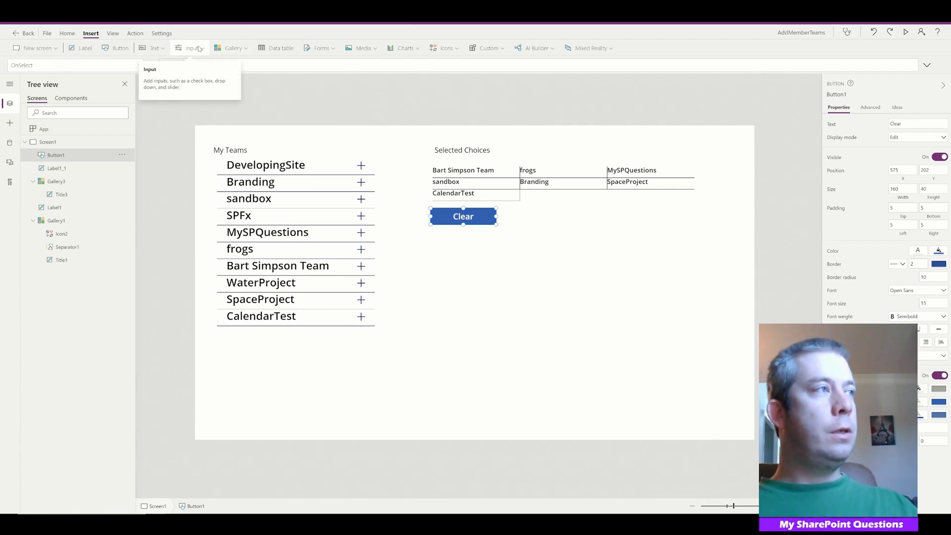
Step: Insert a Combo box from the Input controls onto the screen
{"action": "left_click", "coordinate": [191, 47]}
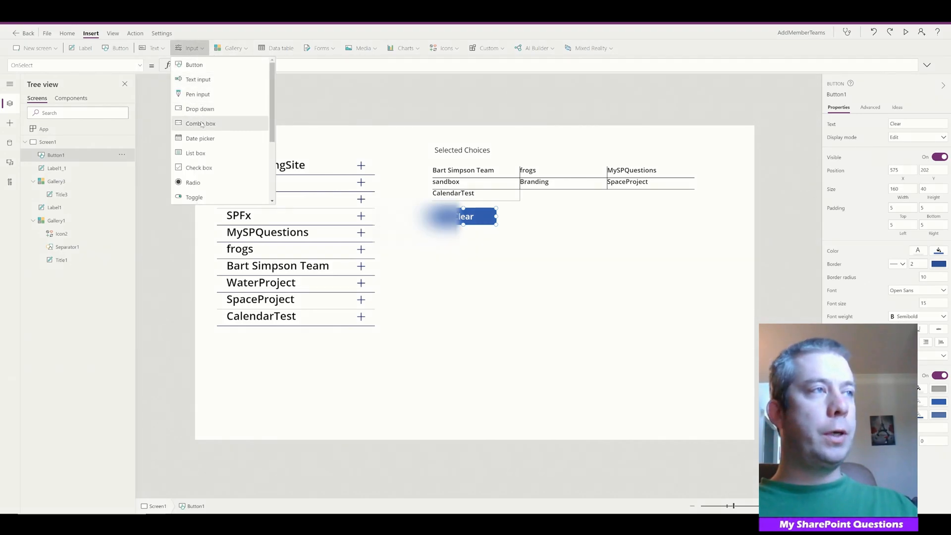
{"action": "left_click", "coordinate": [201, 123]}
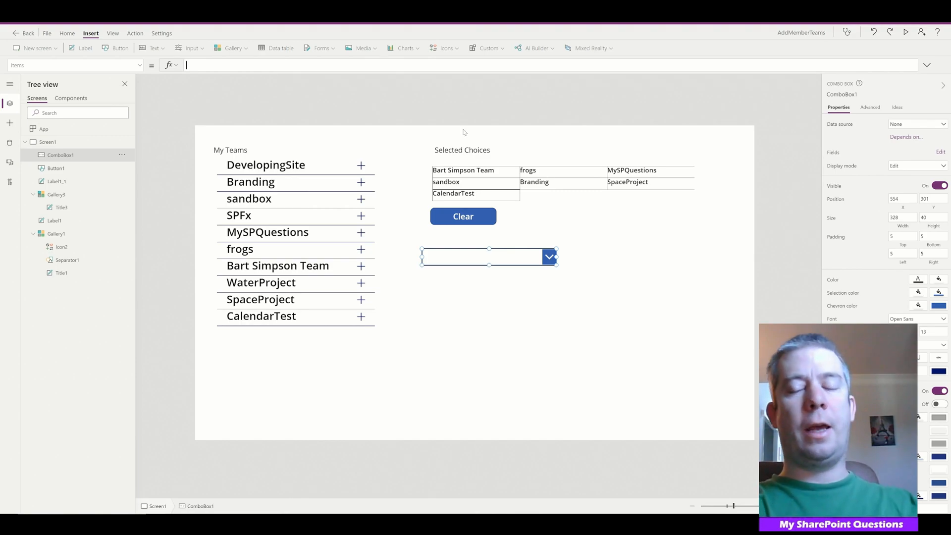
Step: Set its Items to Office365Users.SearchUser({searchTerm:ComboBox1.SearchText, top:10})
{"action": "type", "text": "Off1"}
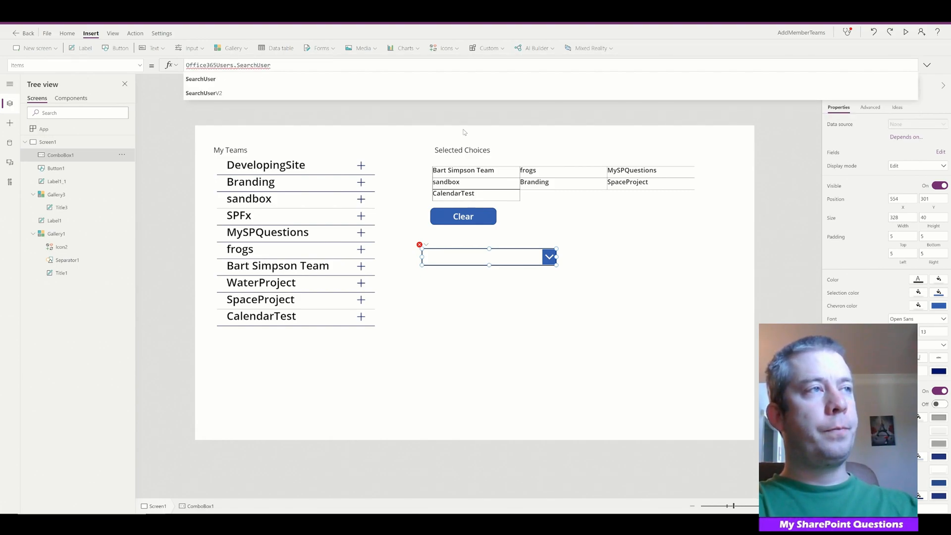
{"action": "type", "text": "({"}
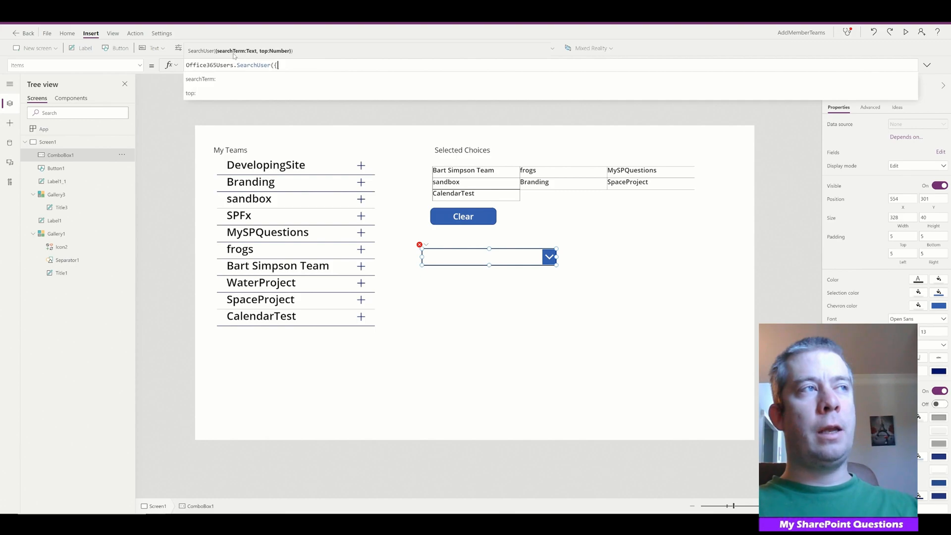
{"action": "type", "text": "searchTerm:"}
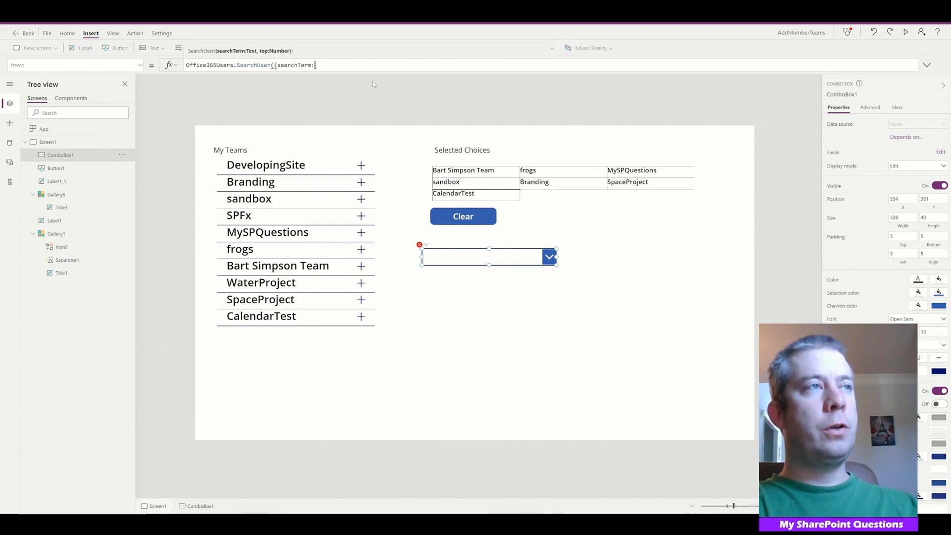
{"action": "type", "text": "ComboBox1."}
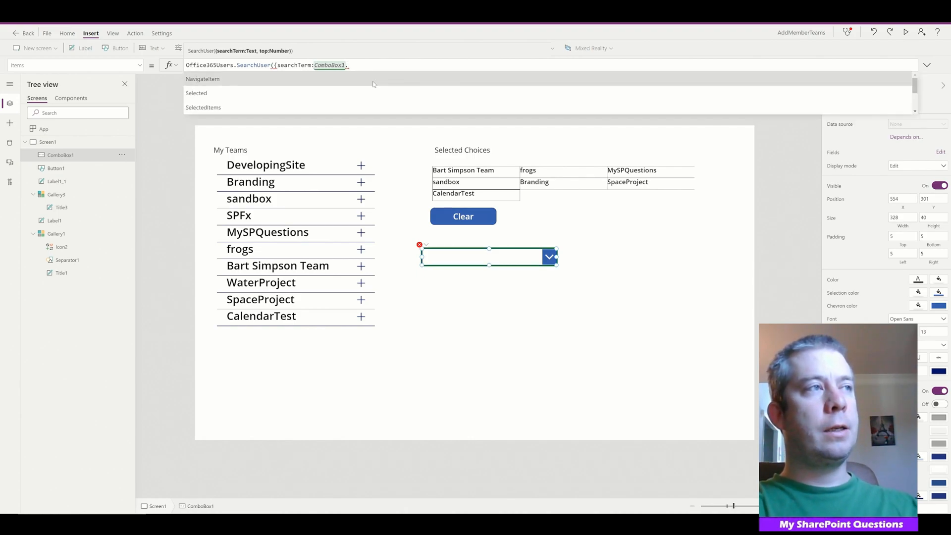
{"action": "type", "text": "SearchText,"}
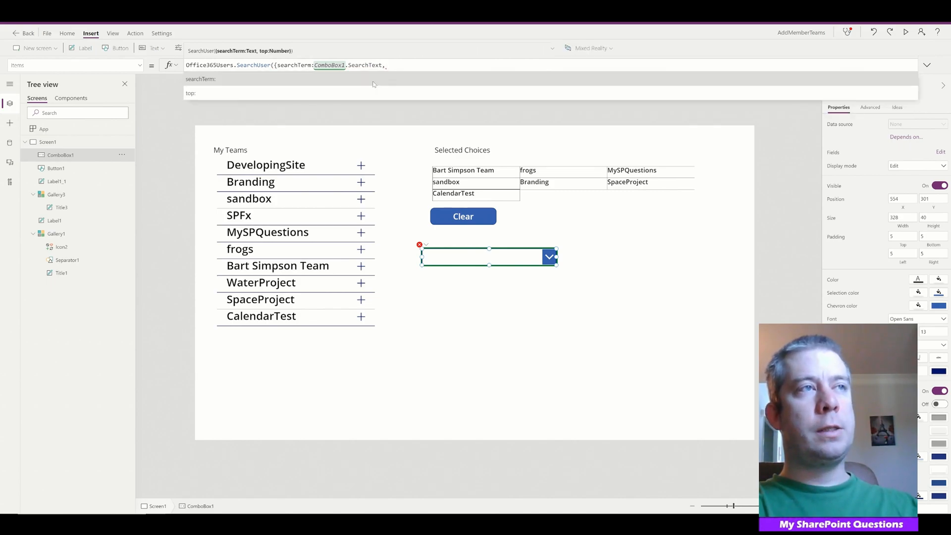
{"action": "type", "text": "10}"}
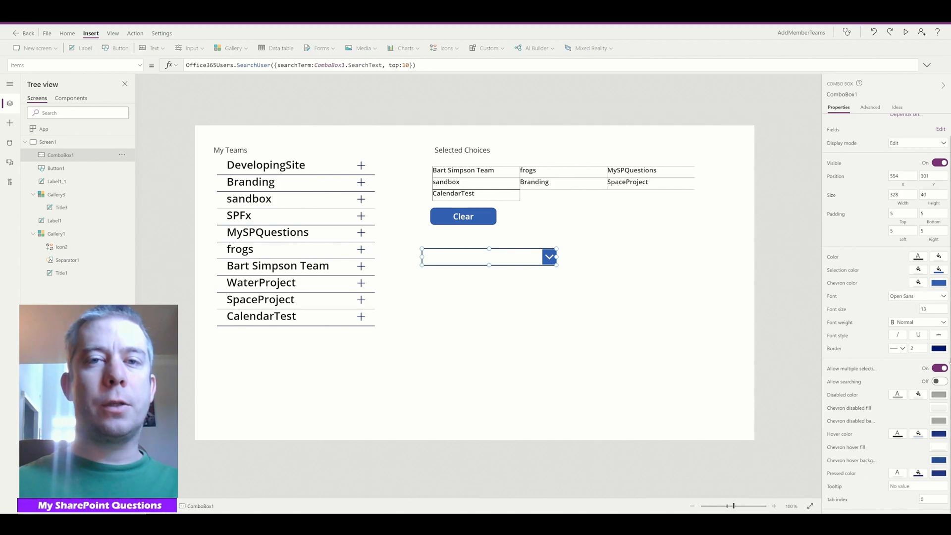
Step: Turn on Allow searching and set the combo box fields to Person layout with Id as secondary text
{"action": "left_click", "coordinate": [939, 381]}
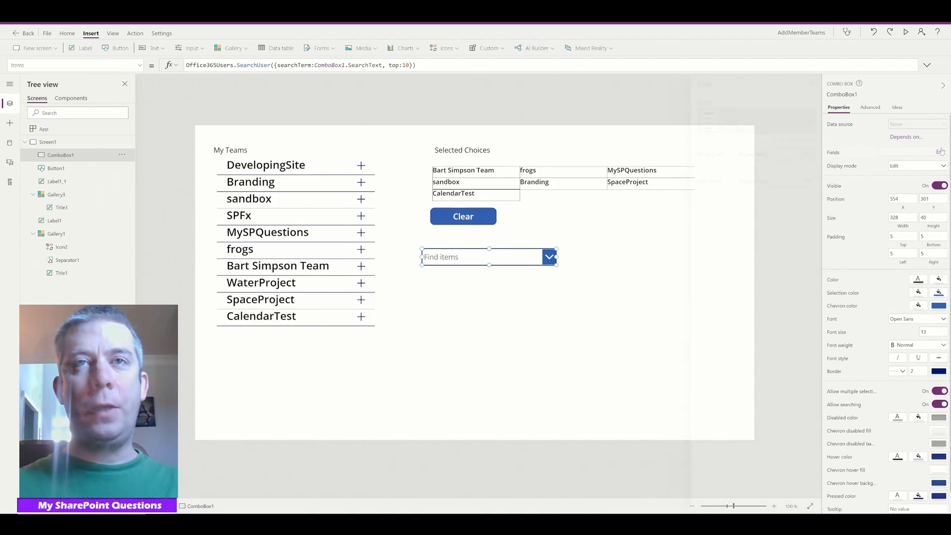
{"action": "left_click", "coordinate": [941, 152]}
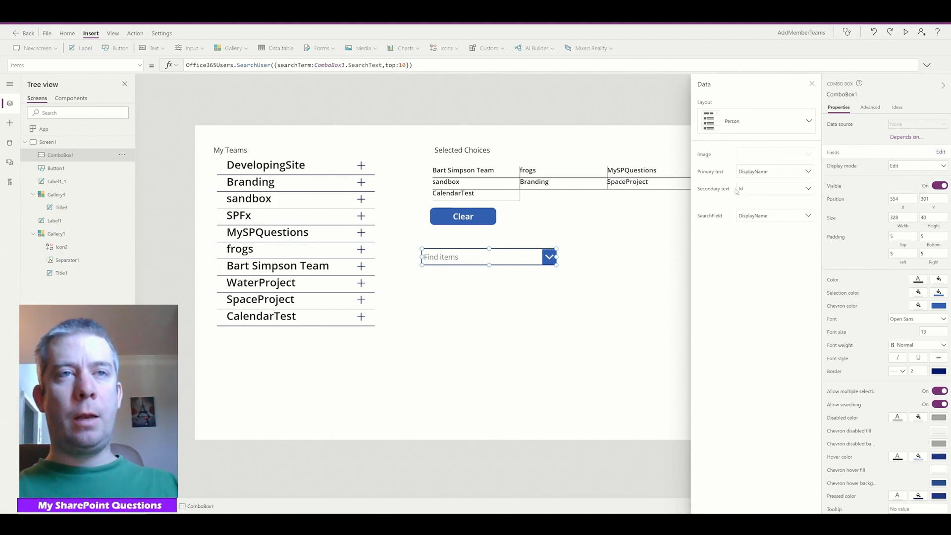
{"action": "left_click", "coordinate": [775, 188]}
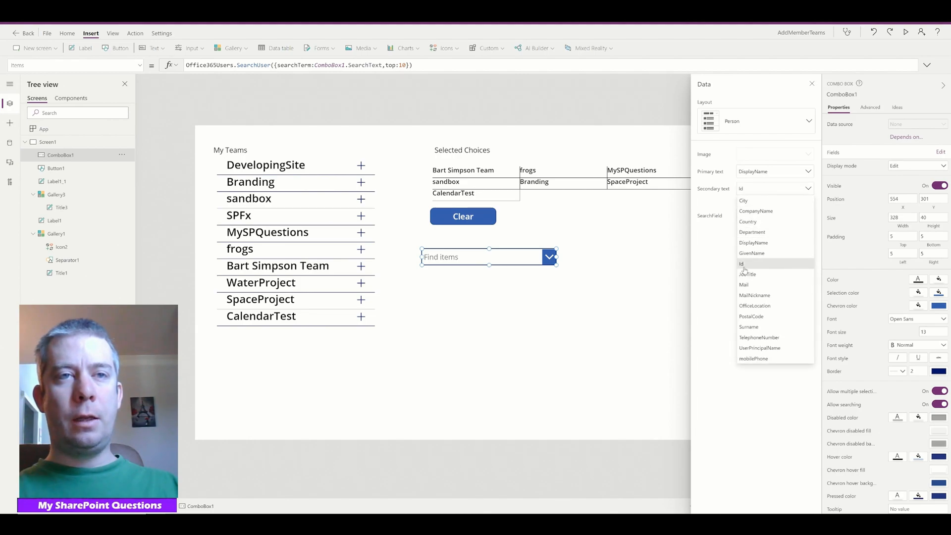
{"action": "left_click", "coordinate": [775, 215]}
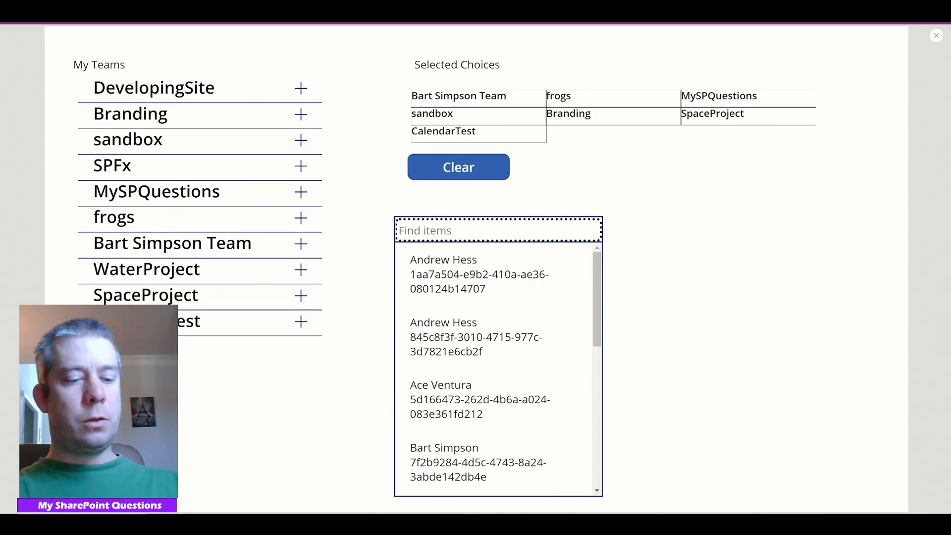
Step: In preview, search the combo box for Sherlock and choose Sherlock Holmes
{"action": "type", "text": "Sherlock"}
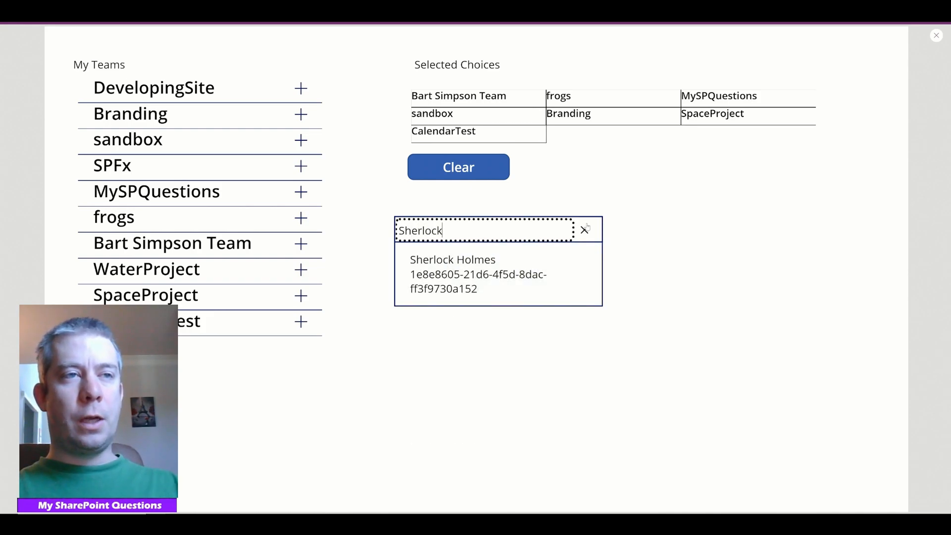
{"action": "left_click", "coordinate": [479, 273]}
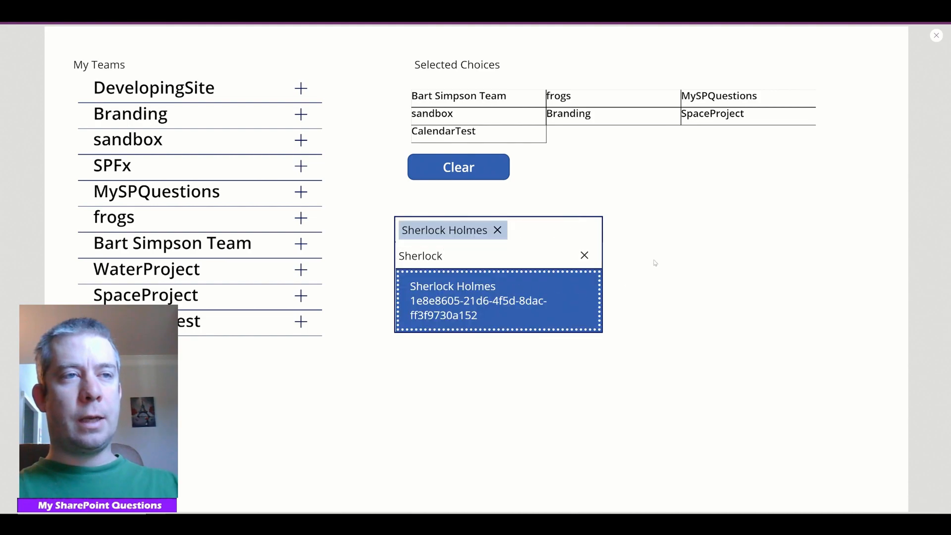
{"action": "left_click", "coordinate": [453, 300]}
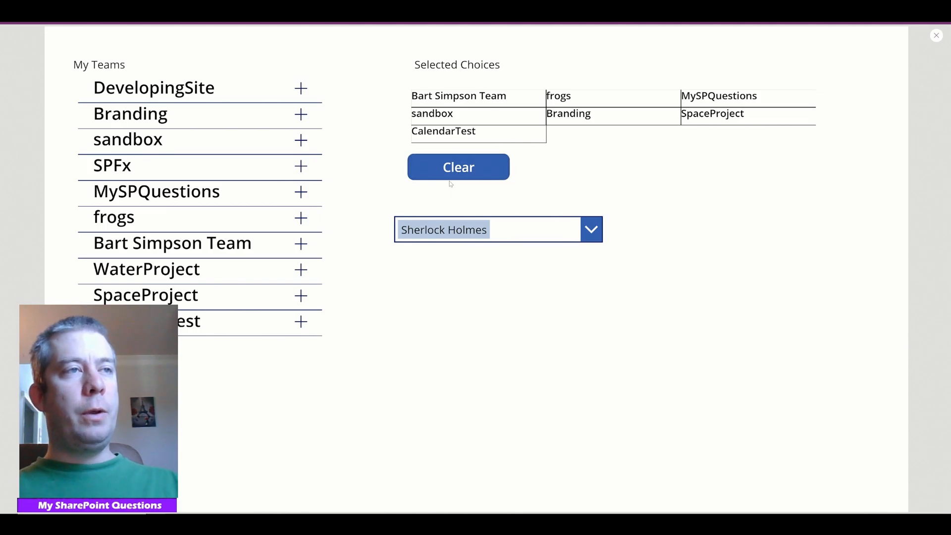
{"action": "mouse_move", "coordinate": [447, 198]}
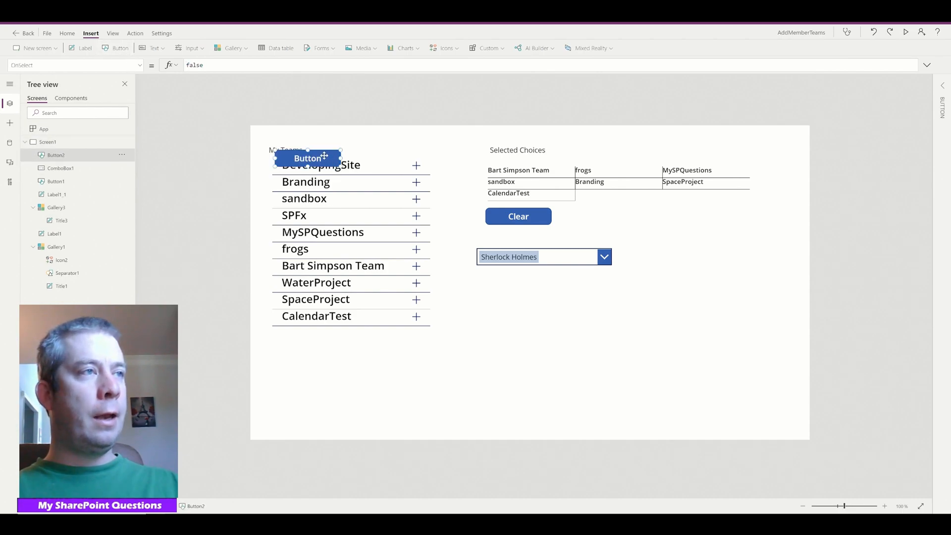
Step: Move Button2 below the combo box and relabel it Add to All Teams, widened
{"action": "left_click_drag", "start_coordinate": [309, 157], "coordinate": [509, 302]}
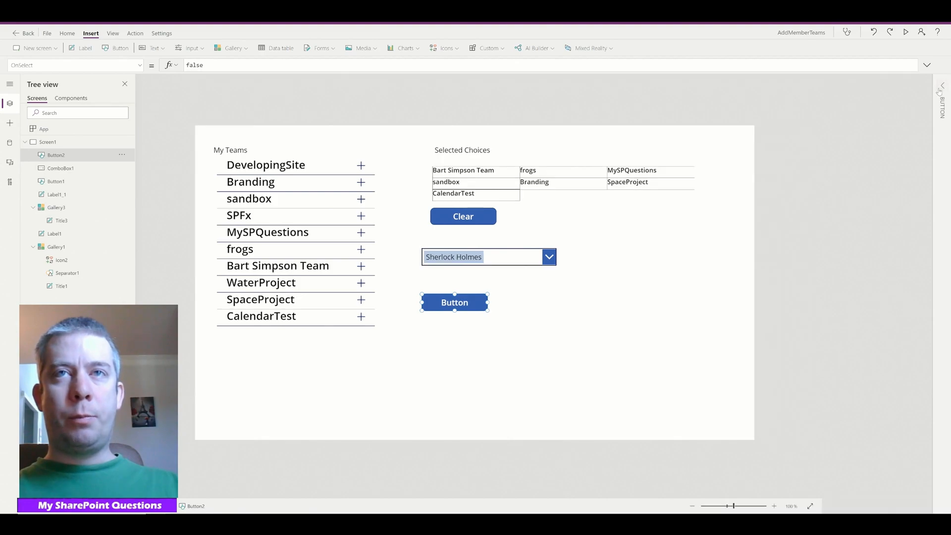
{"action": "left_click", "coordinate": [454, 302]}
{"action": "type", "text": "Add to All Teams"}
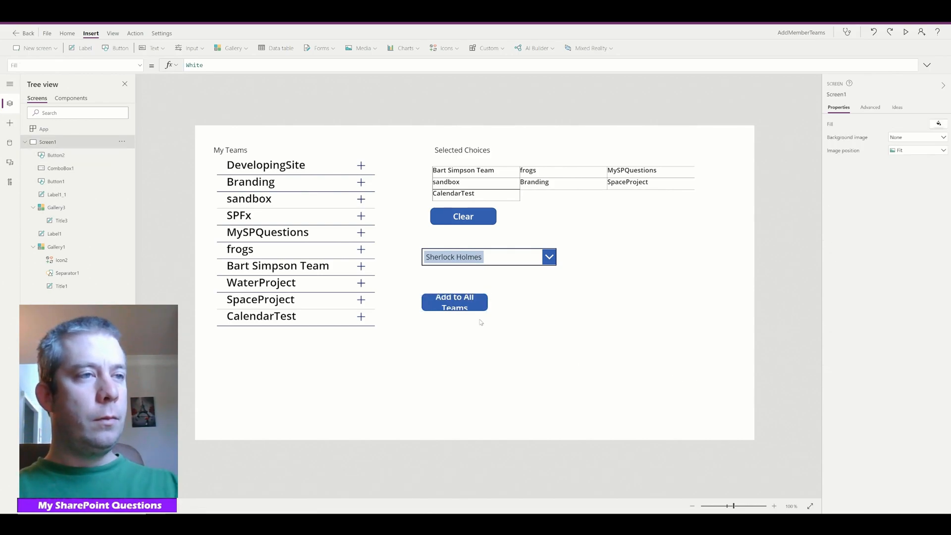
{"action": "left_click", "coordinate": [455, 302]}
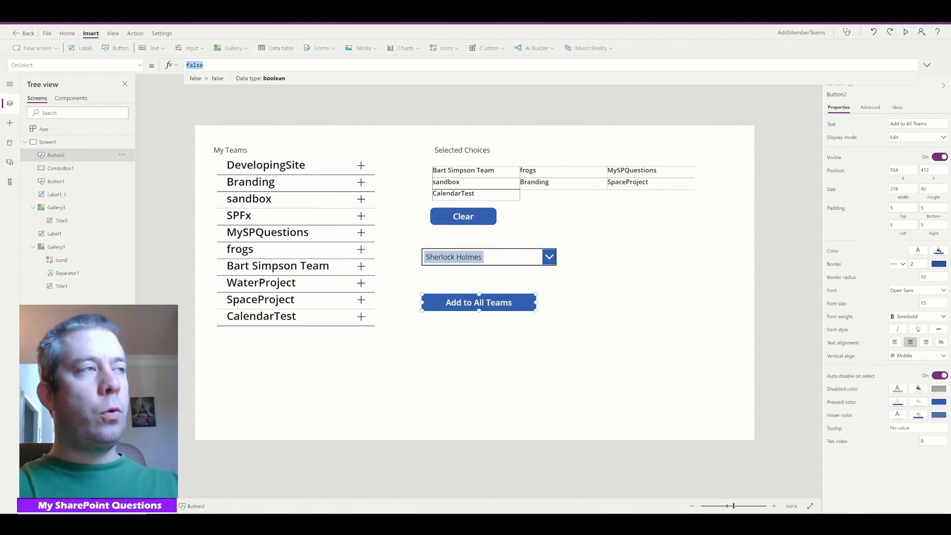
Step: Set OnSelect to ForAll(MyTeams, MicrosoftTeams.AddMemberToTeam(ID, ComboBox1.Selected.Id))
{"action": "type", "text": "ForAll(MyTeams"}
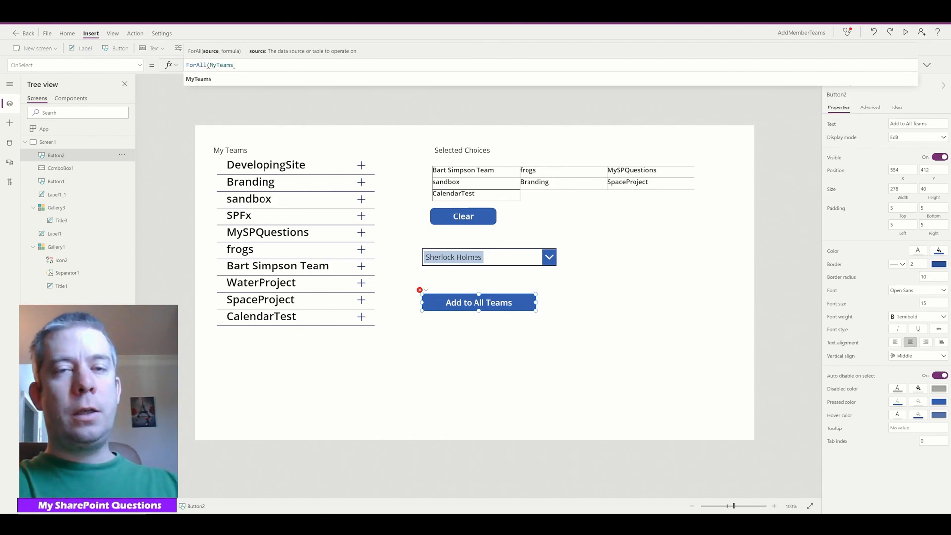
{"action": "type", "text": ","}
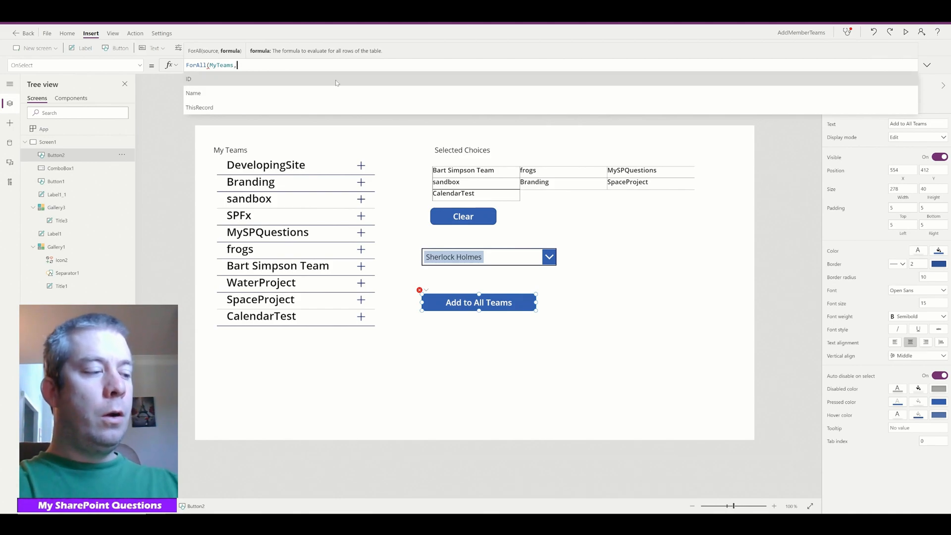
{"action": "type", "text": "MicrosoftTeams."}
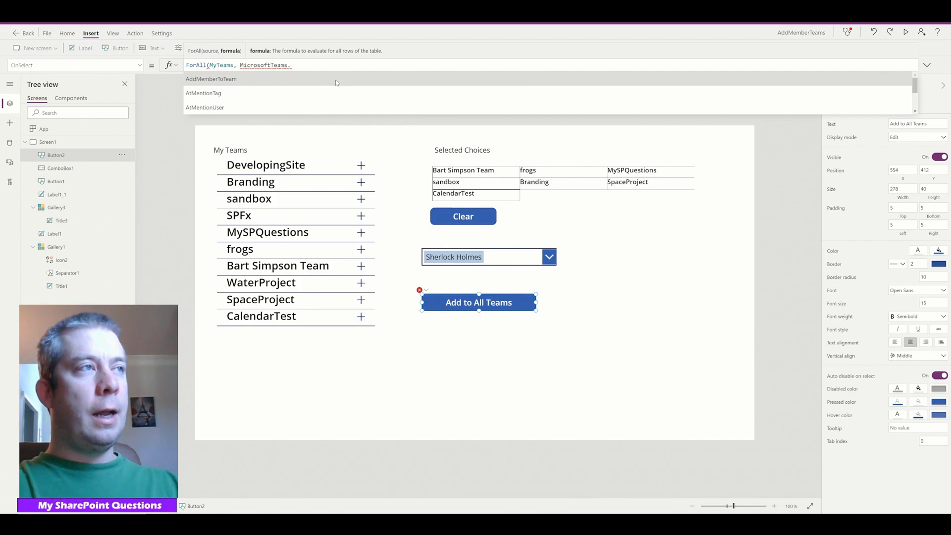
{"action": "type", "text": "AddMemberToTeam"}
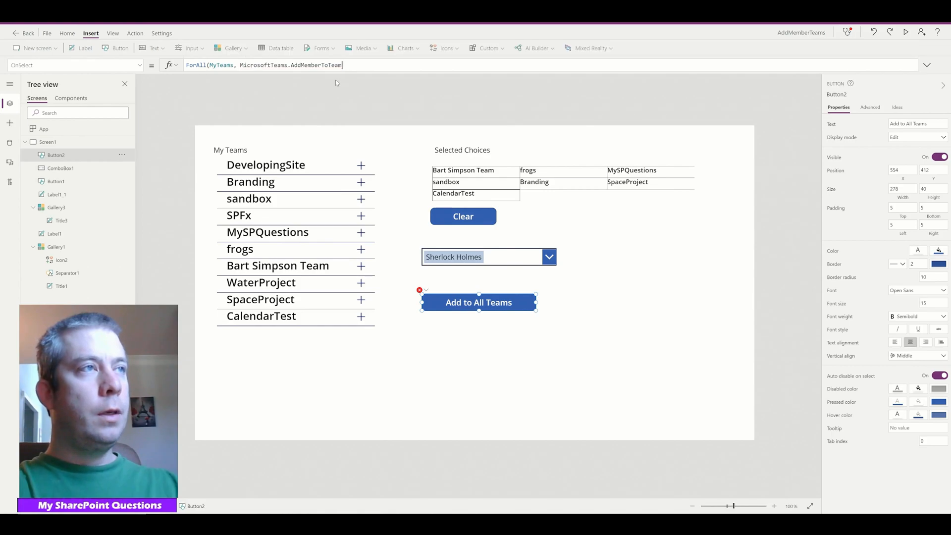
{"action": "type", "text": "("}
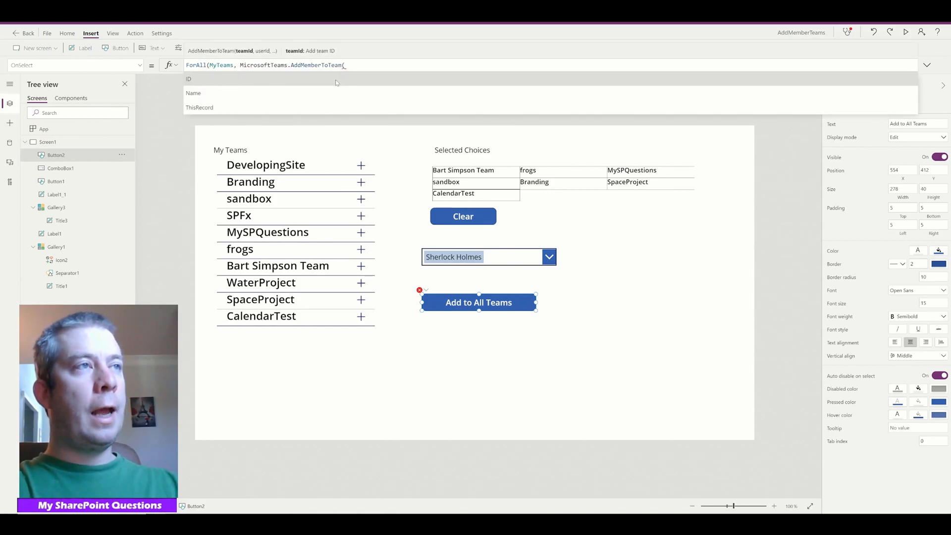
{"action": "type", "text": "Id"}
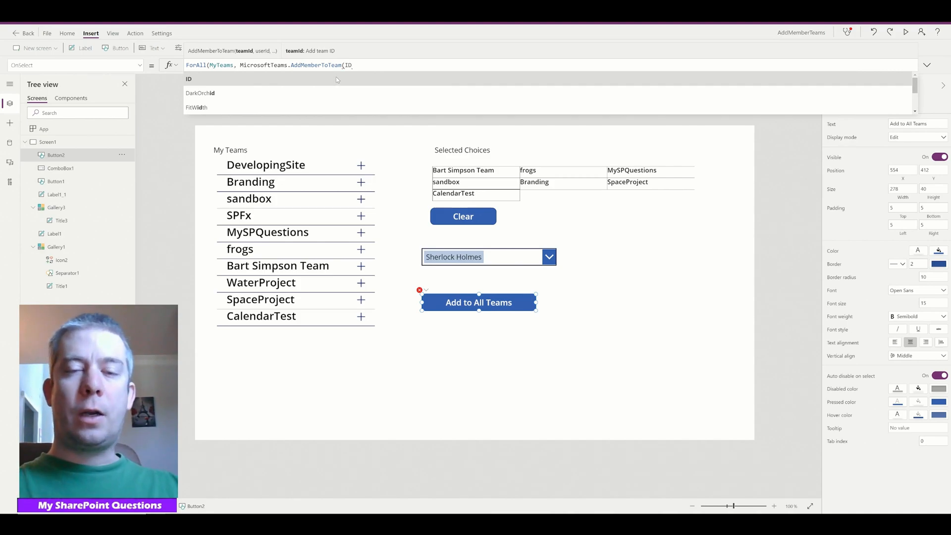
{"action": "mouse_move", "coordinate": [512, 80]}
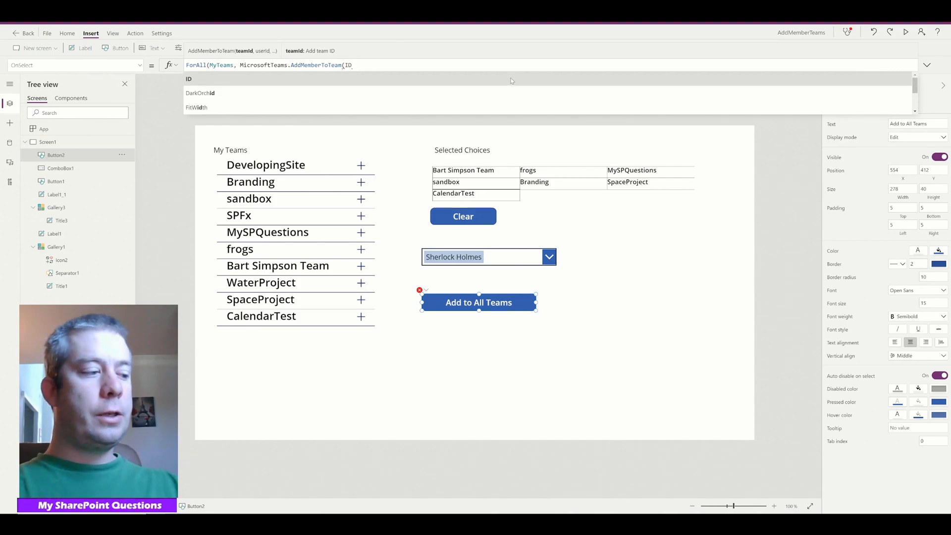
{"action": "type", "text": ","}
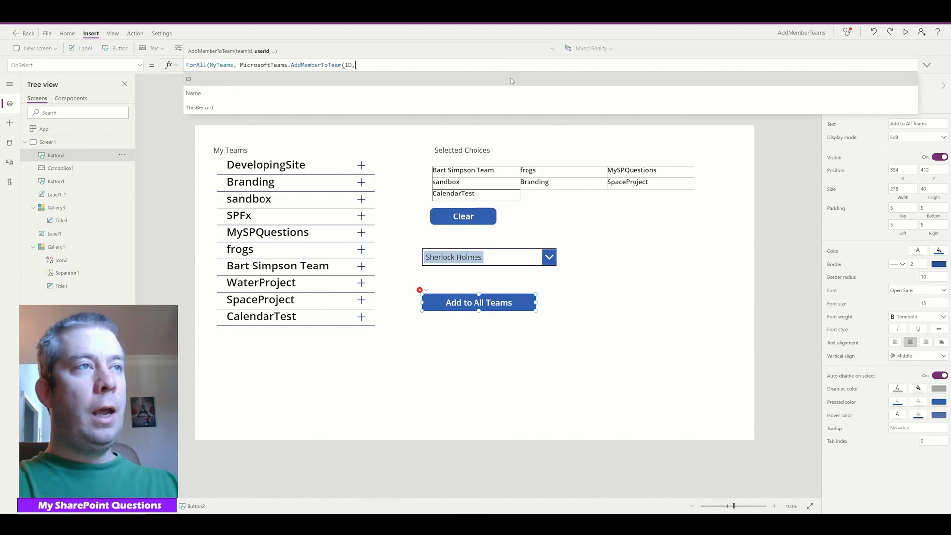
{"action": "type", "text": "Combo"}
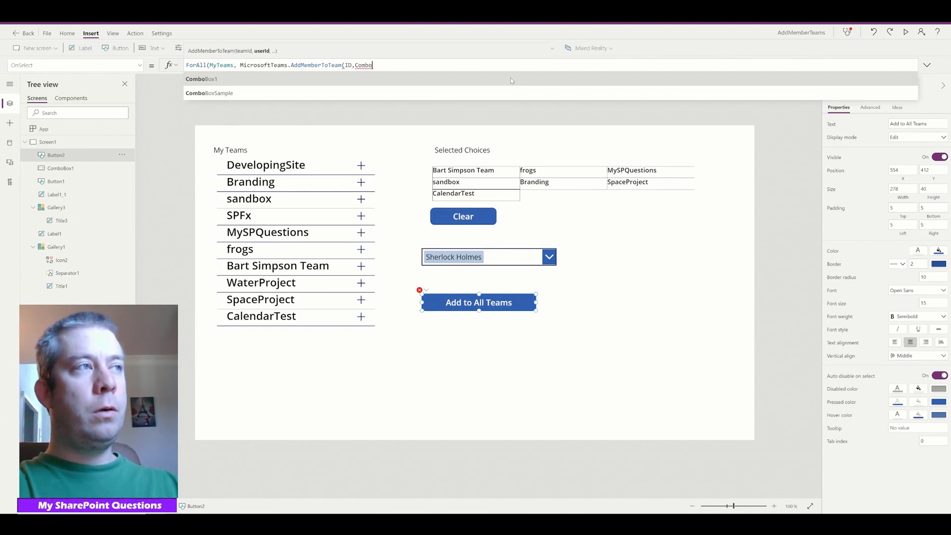
{"action": "type", "text": "ComboBox1.Sele"}
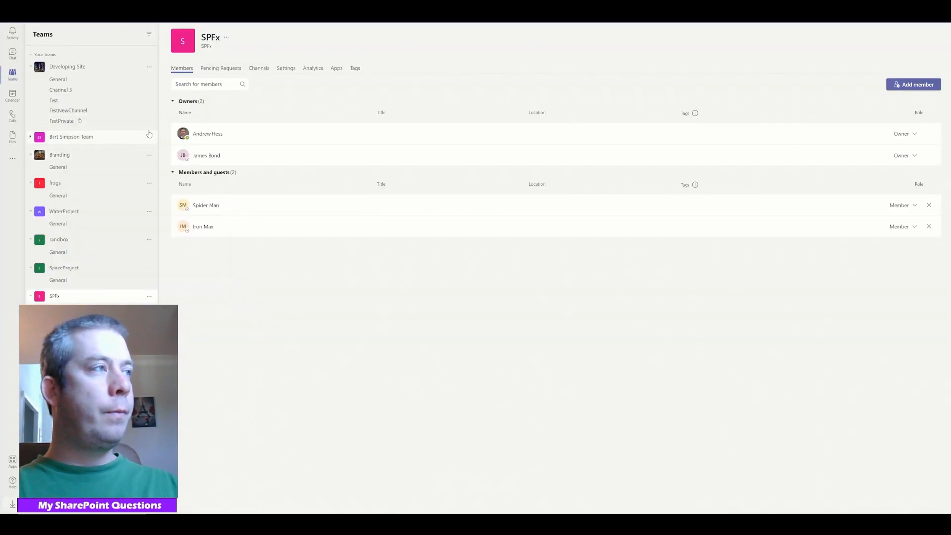
Step: In Microsoft Teams, view the SPFx team's Members list showing two owners and two members
{"action": "left_click", "coordinate": [72, 137]}
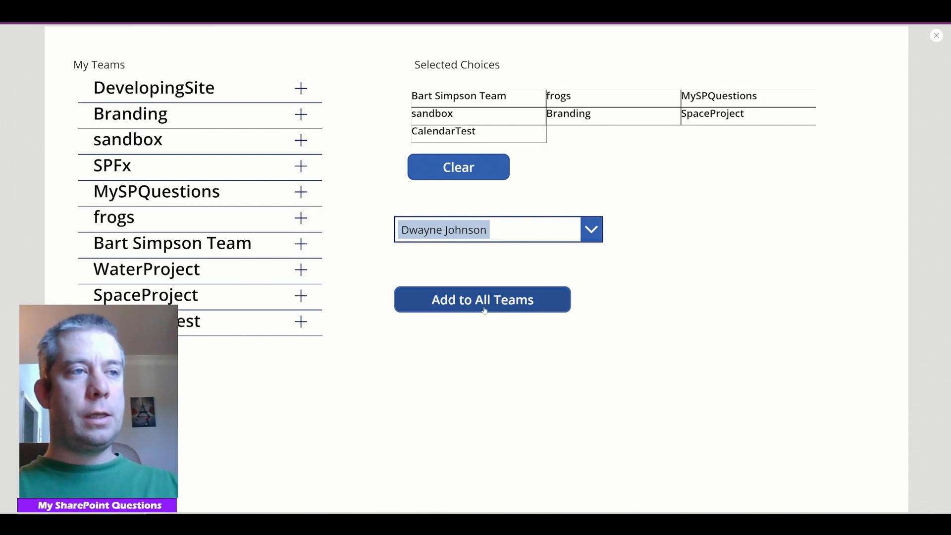
Step: Add Dwayne Johnson to all seven selected teams with Add to All Teams
{"action": "left_click", "coordinate": [482, 300]}
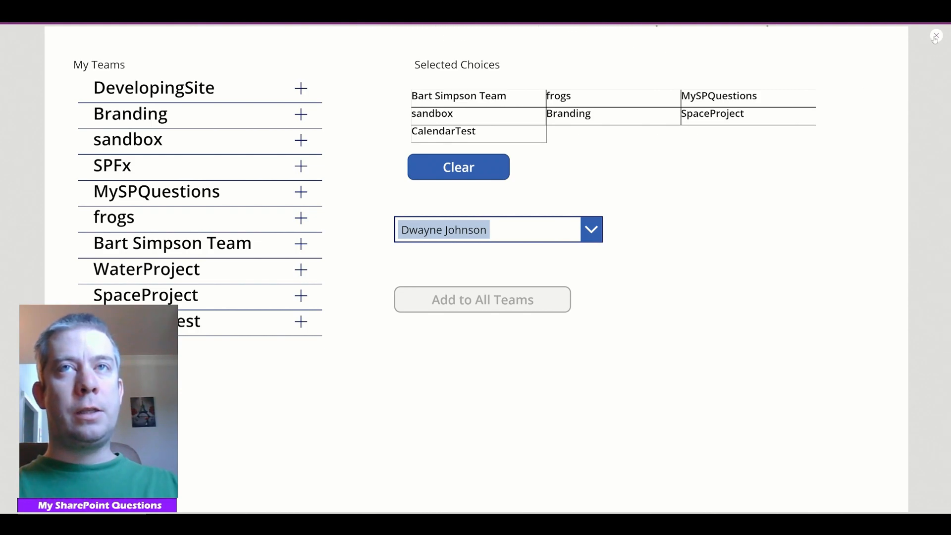
{"action": "mouse_move", "coordinate": [937, 36]}
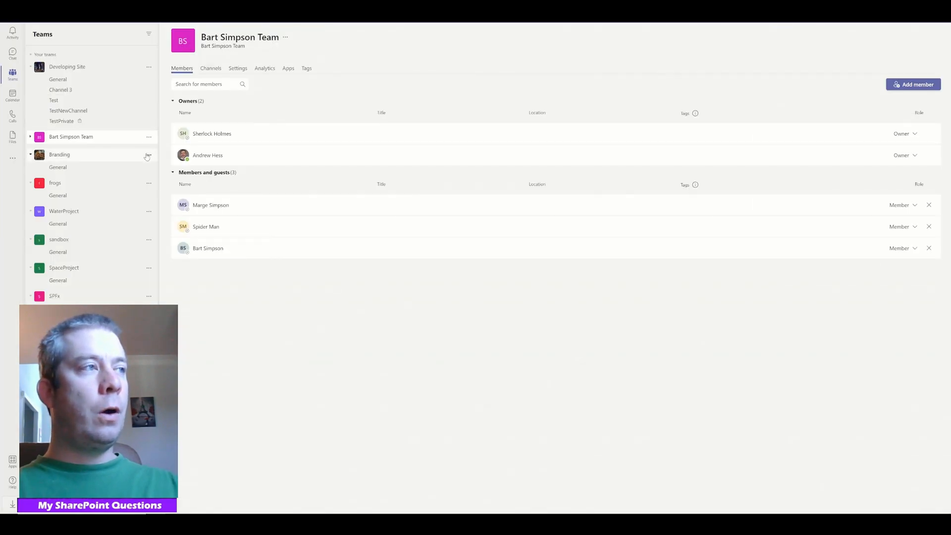
Step: Review Bart Simpson Team's members, then show the Branding team's members page
{"action": "left_click", "coordinate": [60, 154]}
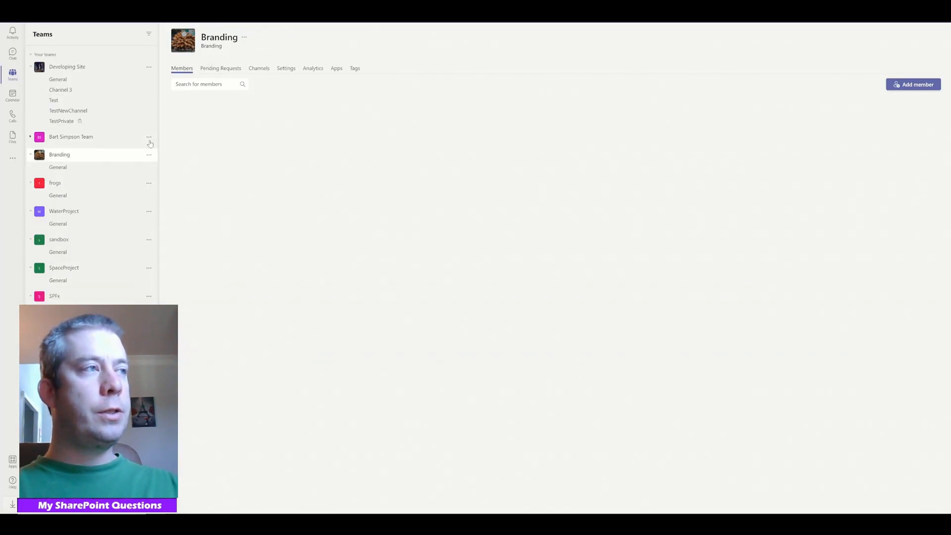
{"action": "left_click", "coordinate": [71, 137]}
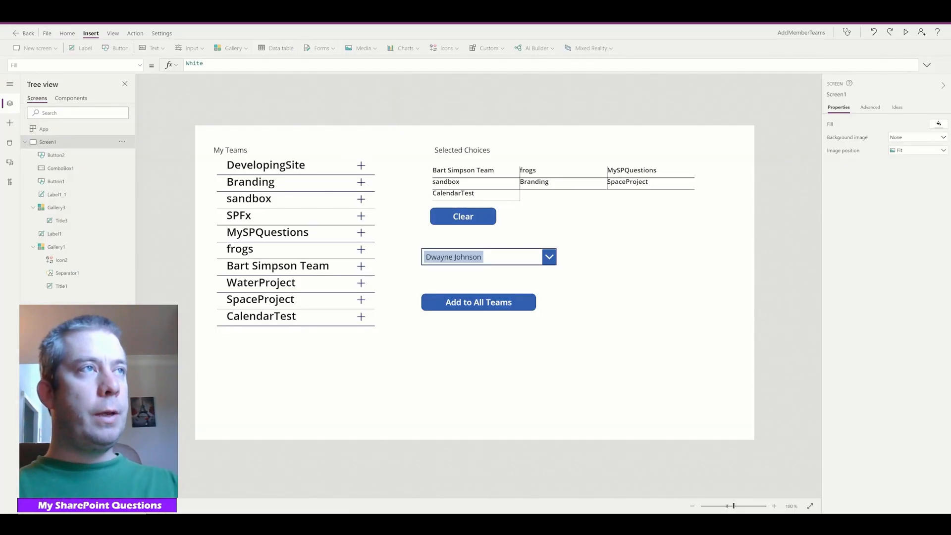
Step: Run the app and choose Sherlock Holmes as the user by searching 'Sherlock'
{"action": "left_click", "coordinate": [905, 32]}
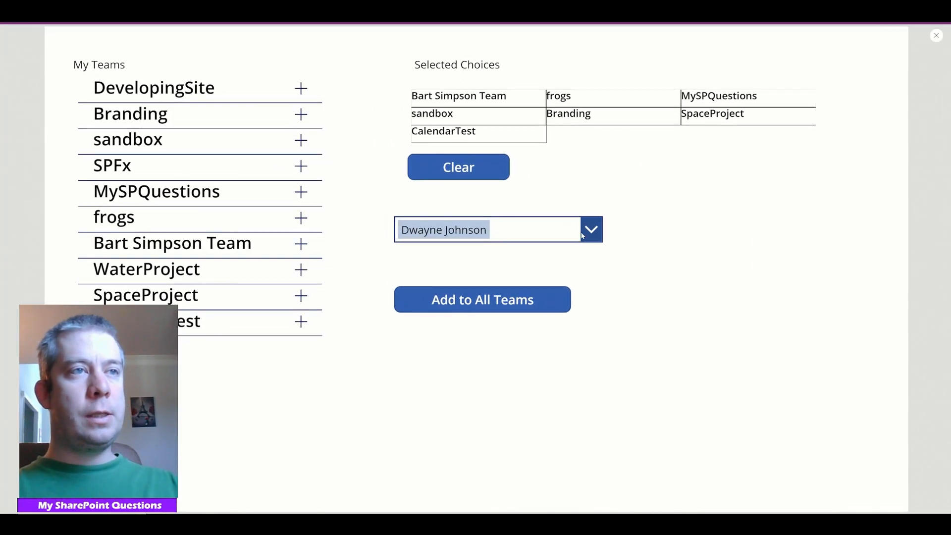
{"action": "left_click", "coordinate": [591, 229]}
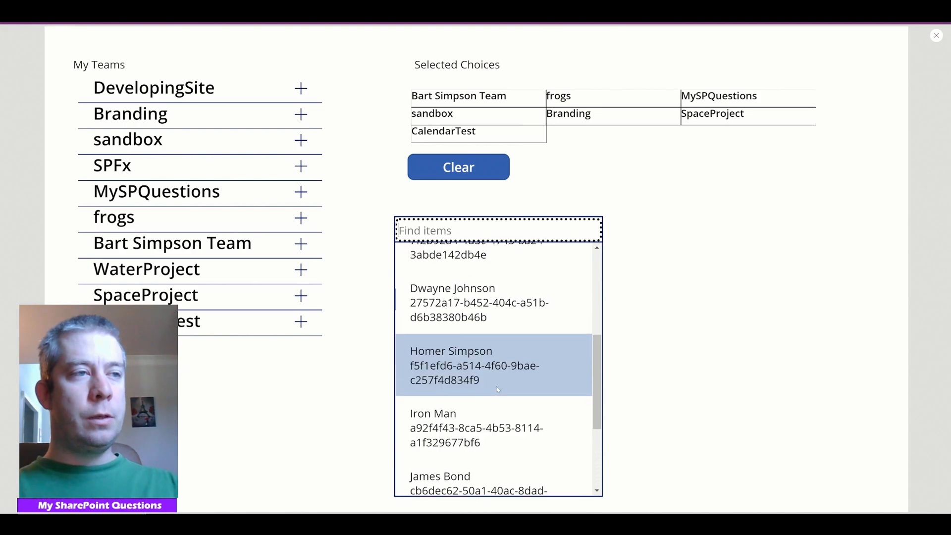
{"action": "scroll", "scroll_direction": "down", "scroll_amount": 3}
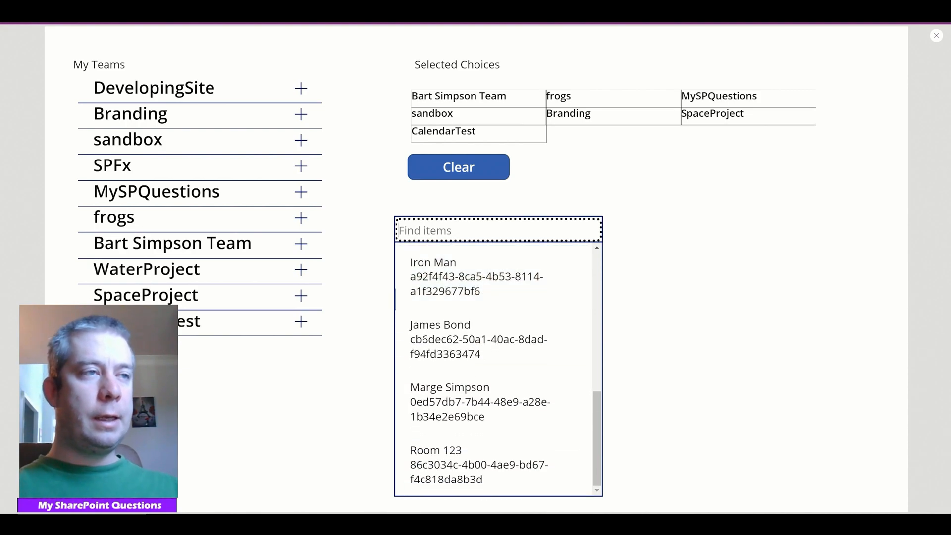
{"action": "type", "text": "Sherlock"}
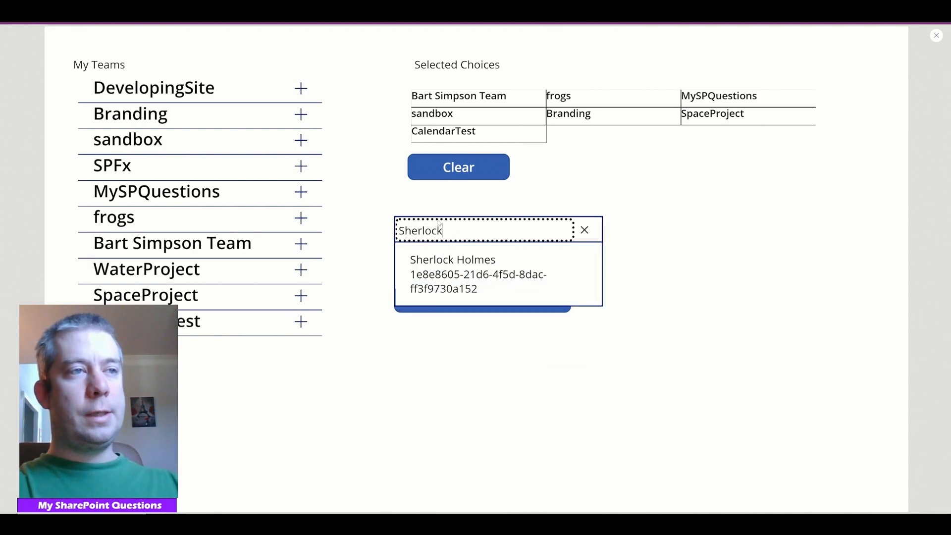
{"action": "left_click", "coordinate": [453, 260]}
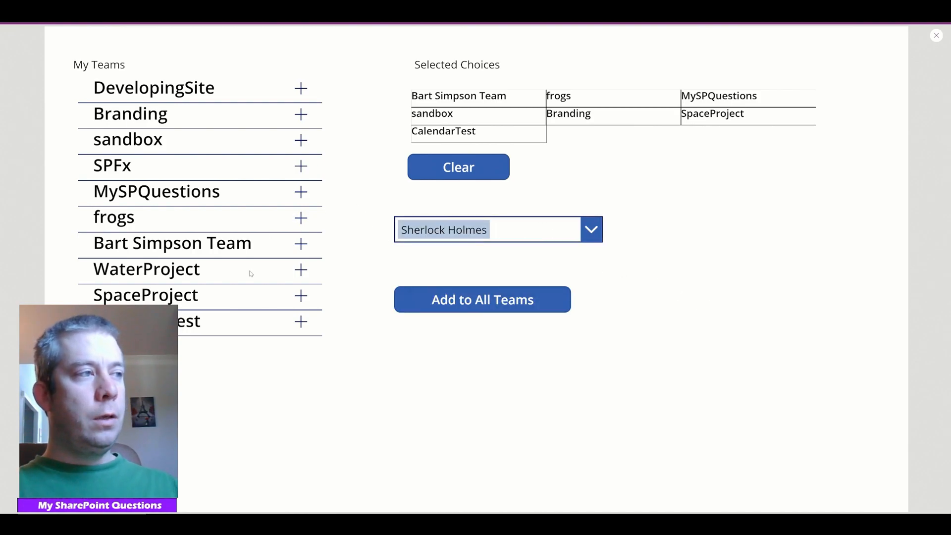
Step: Clear the teams, keep only SpaceProject and WaterProject, and add Sherlock Holmes to both
{"action": "left_click", "coordinate": [457, 167]}
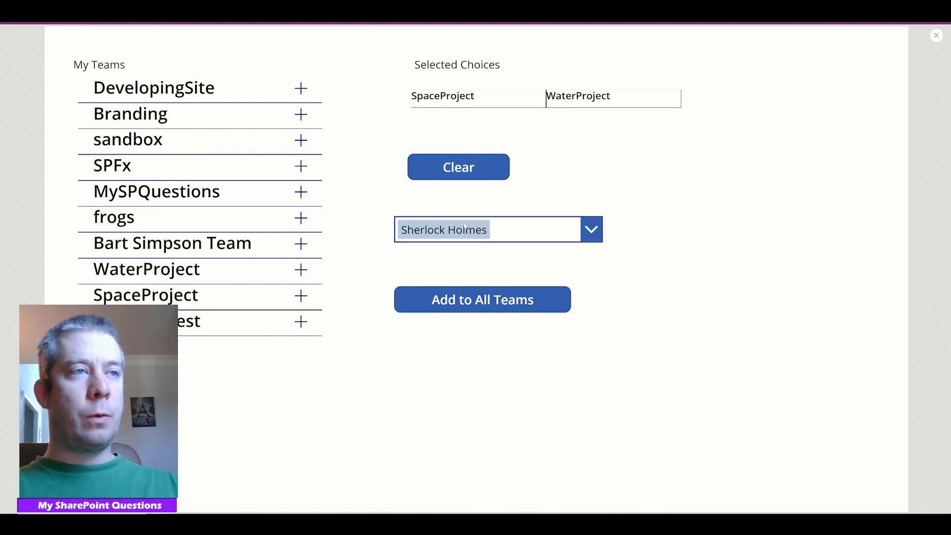
{"action": "left_click", "coordinate": [481, 300]}
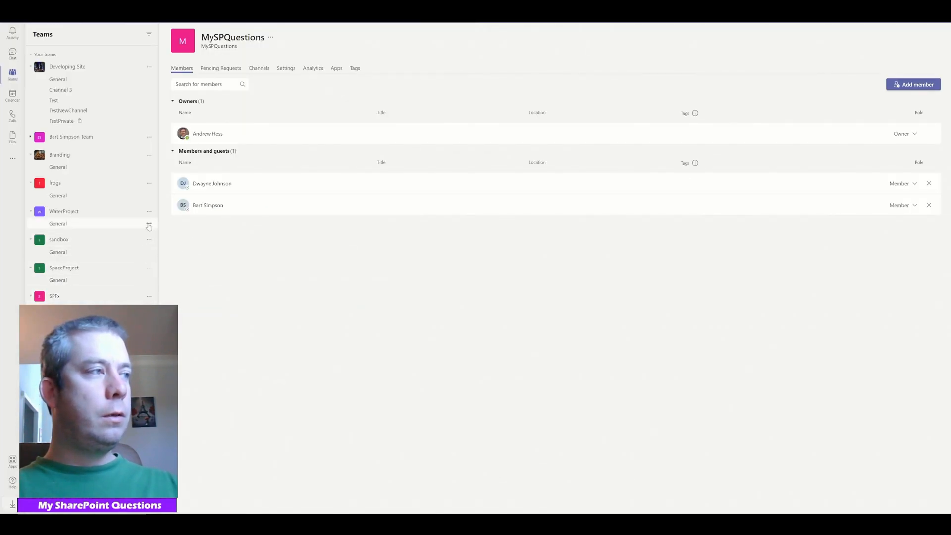
Step: Check the MySPQuestions Members tab to verify Dwayne Johnson was added
{"action": "left_click", "coordinate": [64, 211]}
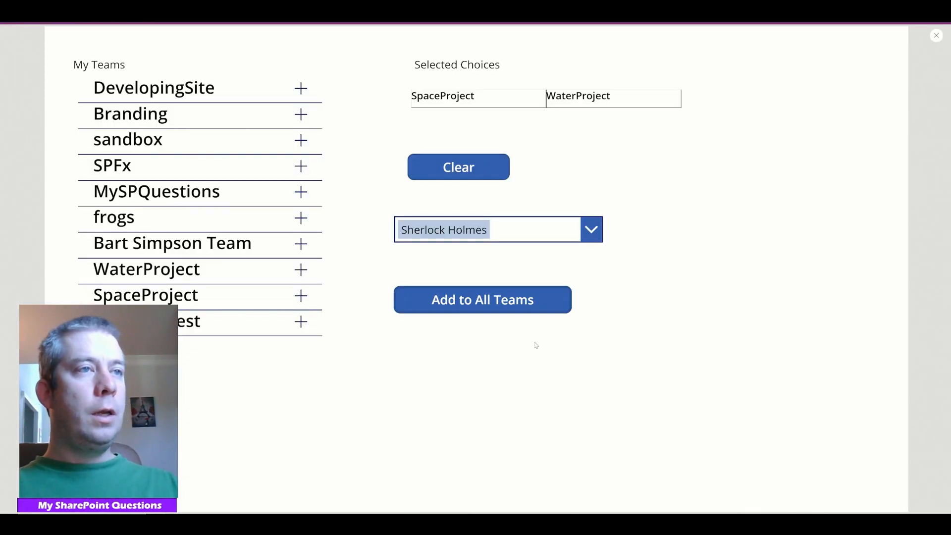
{"action": "mouse_move", "coordinate": [835, 196]}
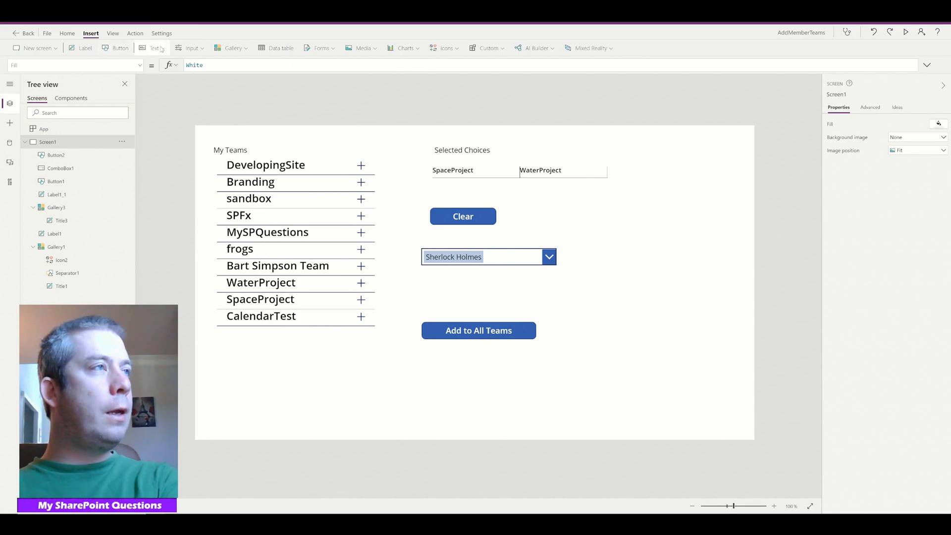
Step: Insert a Check box below the user combo box as Make Owner and select the Add to All Teams button
{"action": "left_click", "coordinate": [191, 47]}
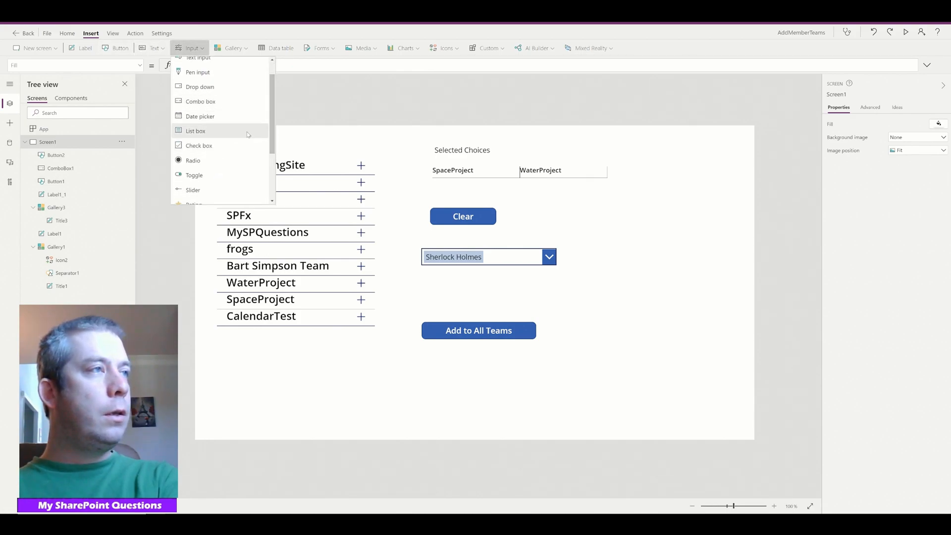
{"action": "left_click", "coordinate": [199, 145]}
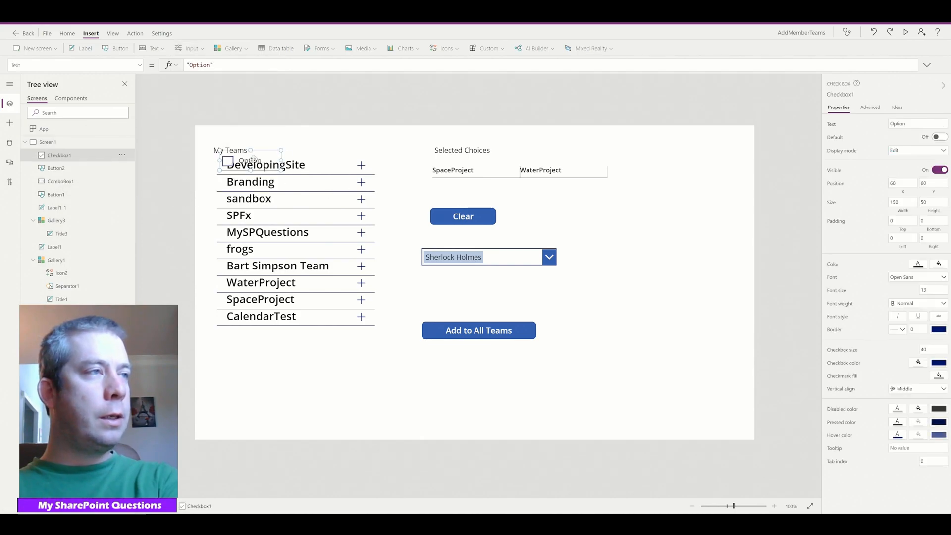
{"action": "left_click_drag", "start_coordinate": [248, 160], "coordinate": [452, 294]}
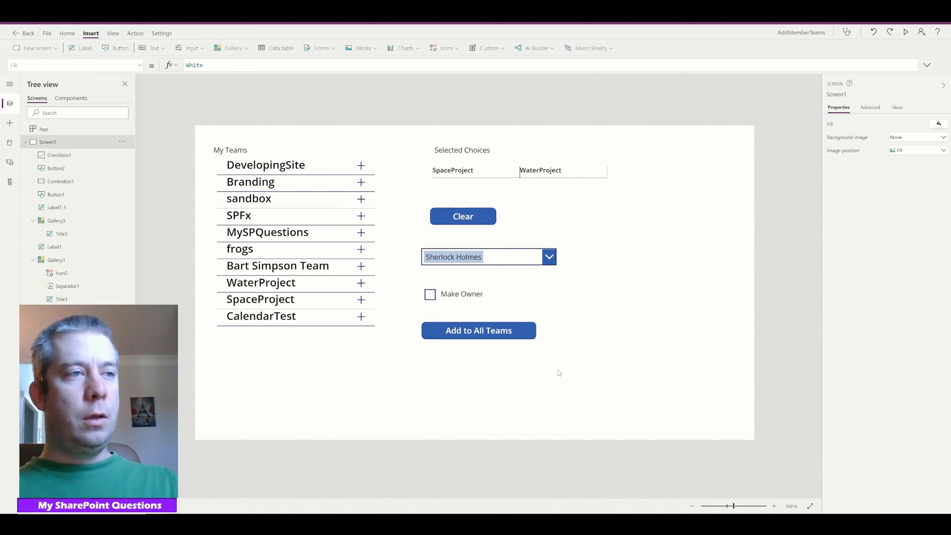
{"action": "left_click", "coordinate": [479, 330]}
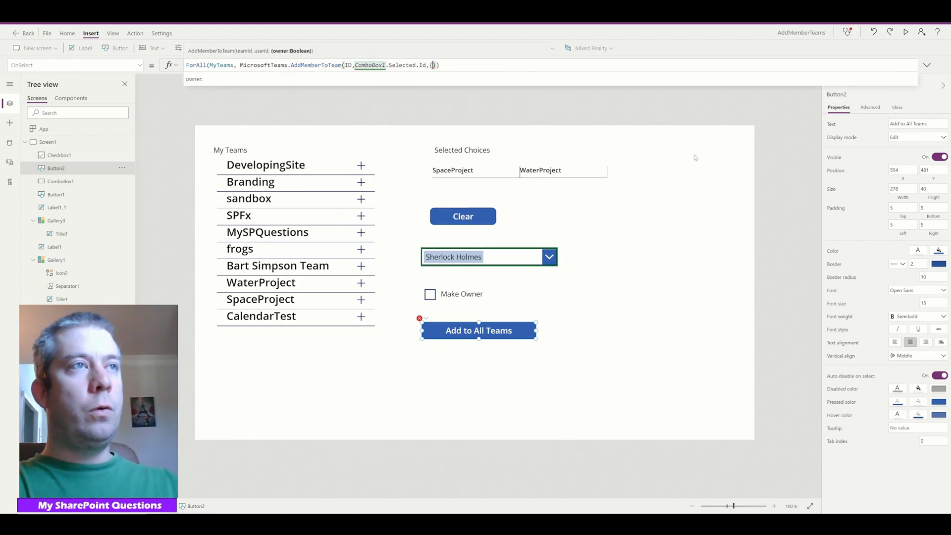
Step: Change Button2's OnSelect to pass {owner: Checkbox1.Value} in AddMemberToTeam
{"action": "type", "text": "owner:"}
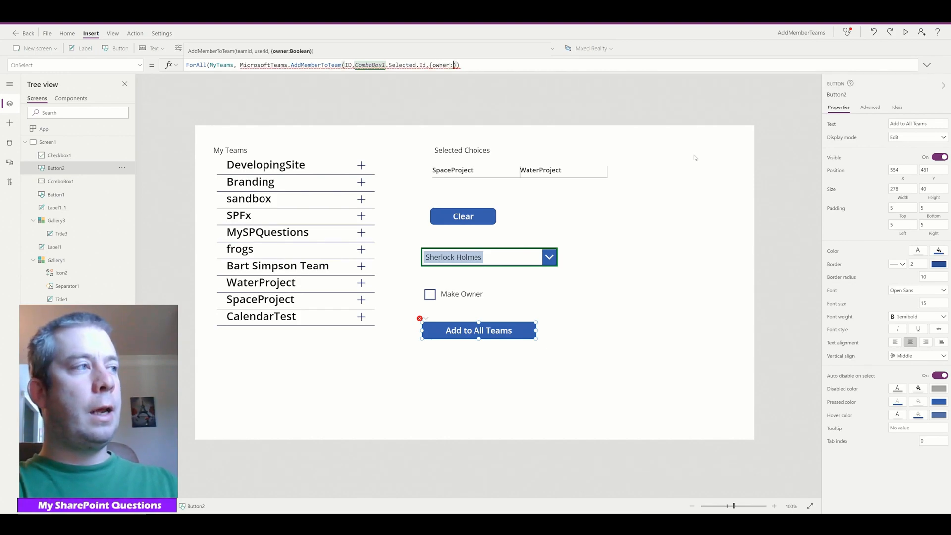
{"action": "type", "text": "Checkbox1"}
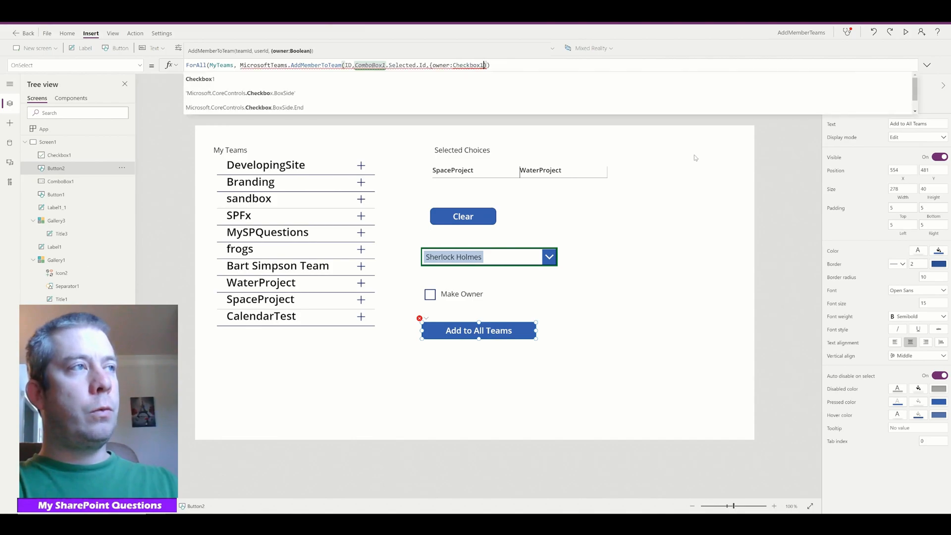
{"action": "type", "text": ".Value}"}
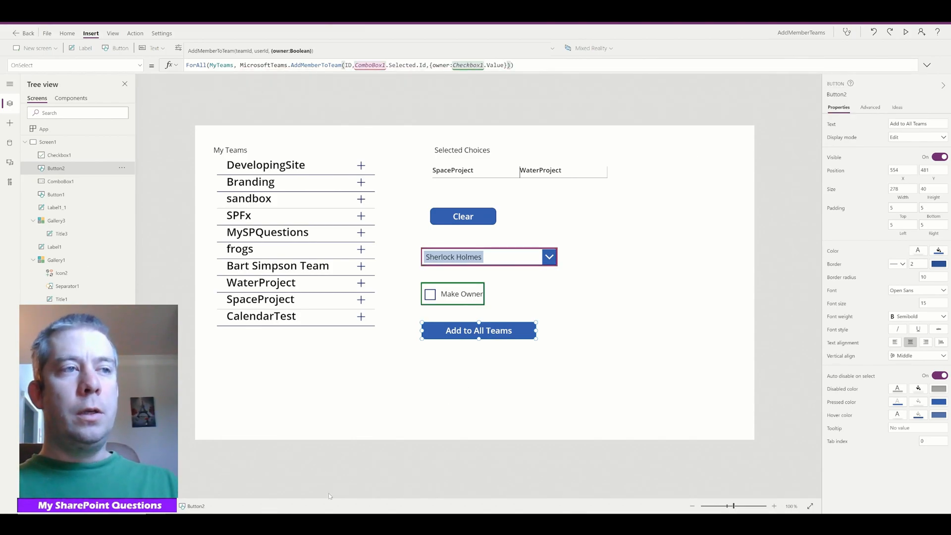
{"action": "mouse_move", "coordinate": [423, 312]}
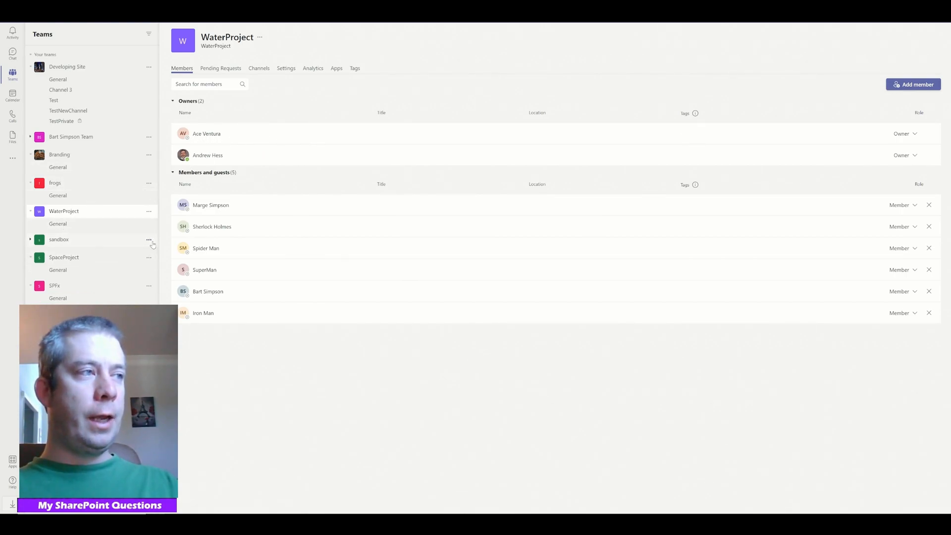
Step: Reload WaterProject's Members tab and confirm Sherlock Holmes appears under Owners
{"action": "left_click", "coordinate": [149, 239]}
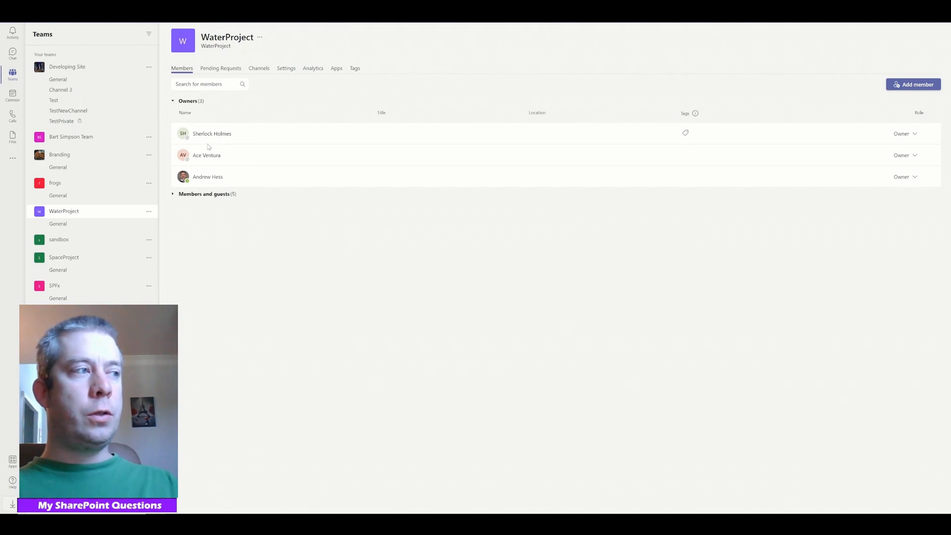
{"action": "left_click", "coordinate": [148, 258]}
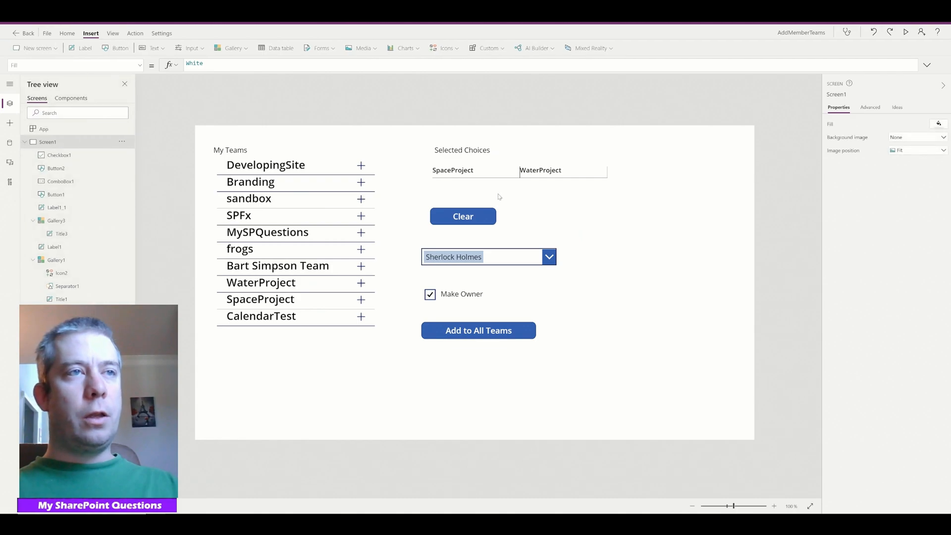
{"action": "mouse_move", "coordinate": [522, 278]}
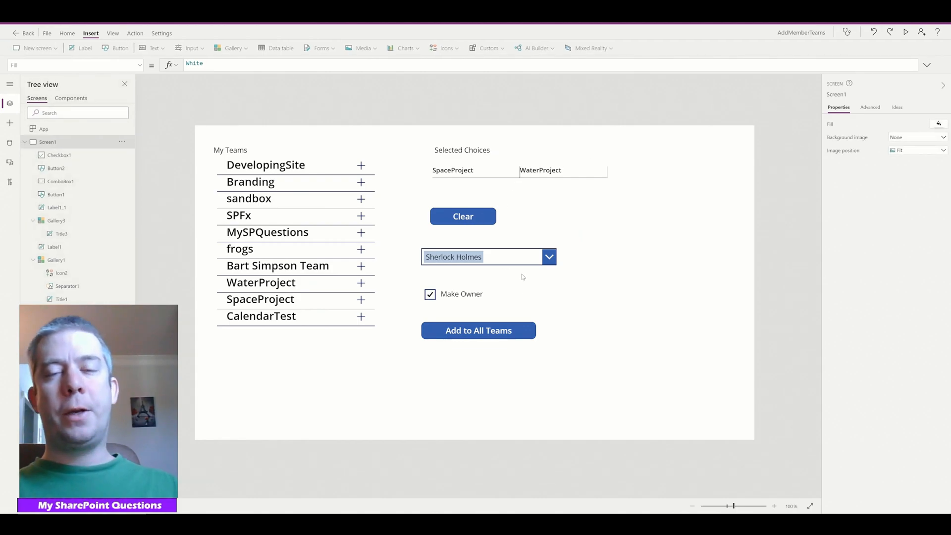